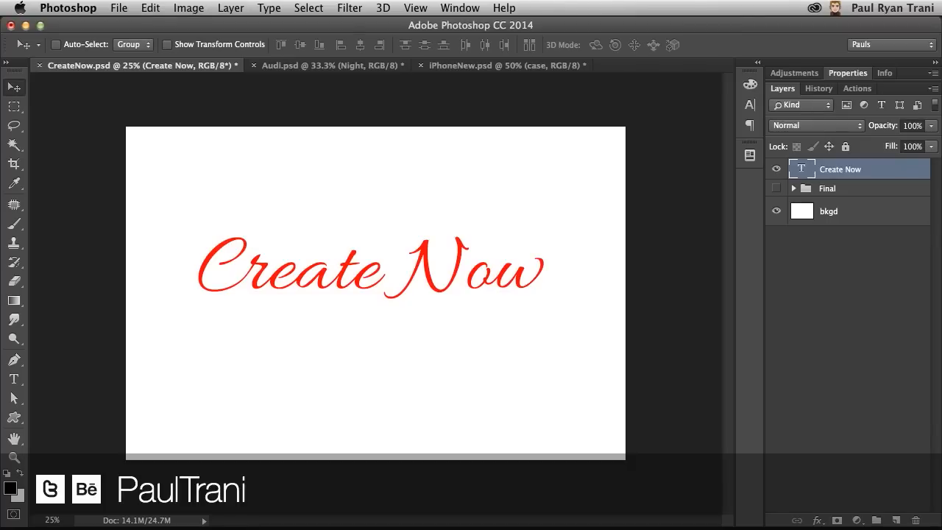
{"action": "mouse_move", "coordinate": [423, 153]}
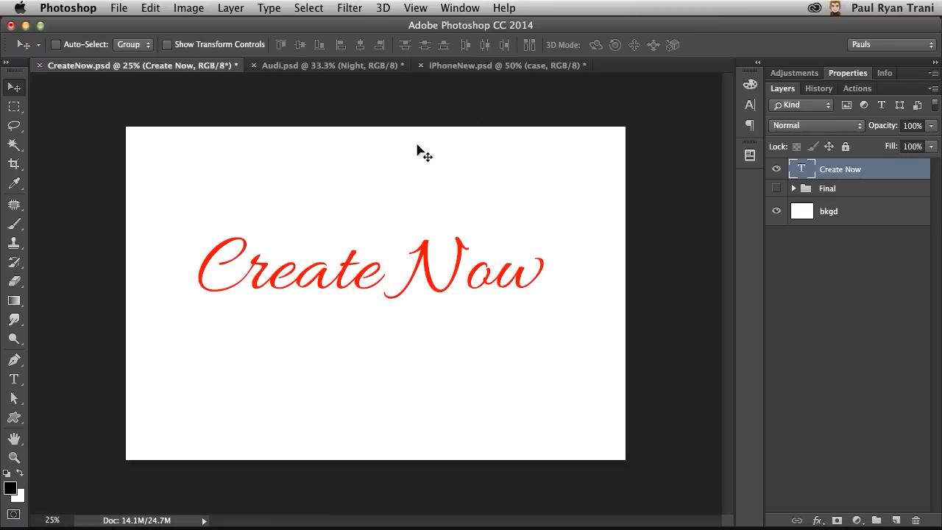
Step: Open the Window menu to reach the 3D panel entry
{"action": "left_click", "coordinate": [459, 8]}
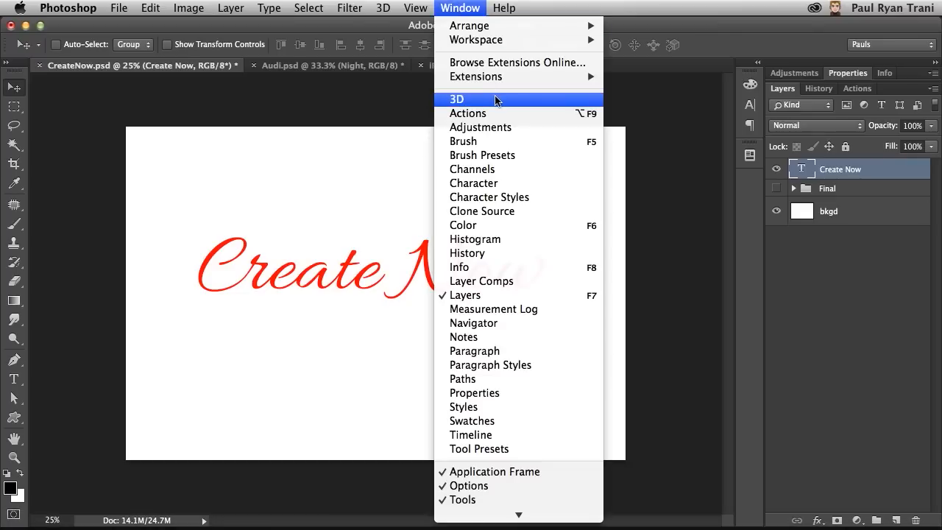
Step: Show the 3D panel and choose 3D Extrusion for the Create Now layer
{"action": "left_click", "coordinate": [456, 100]}
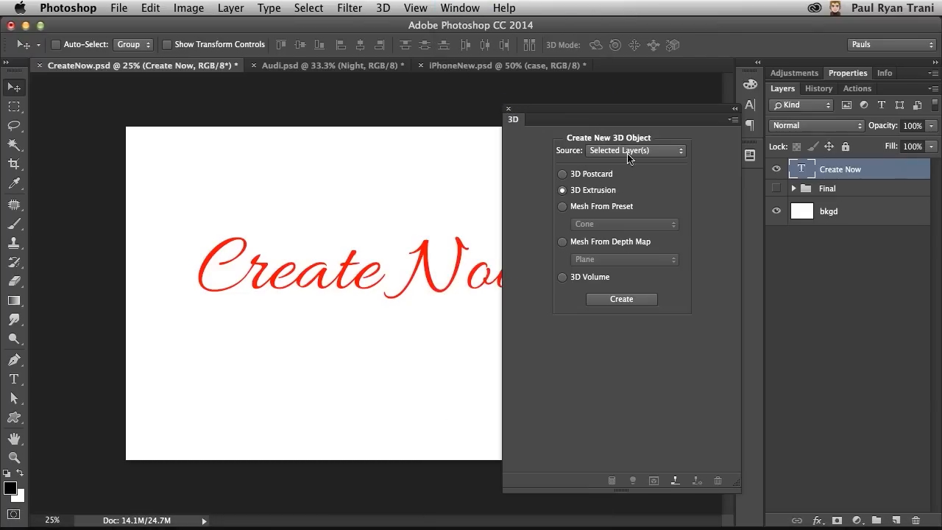
{"action": "mouse_move", "coordinate": [699, 253]}
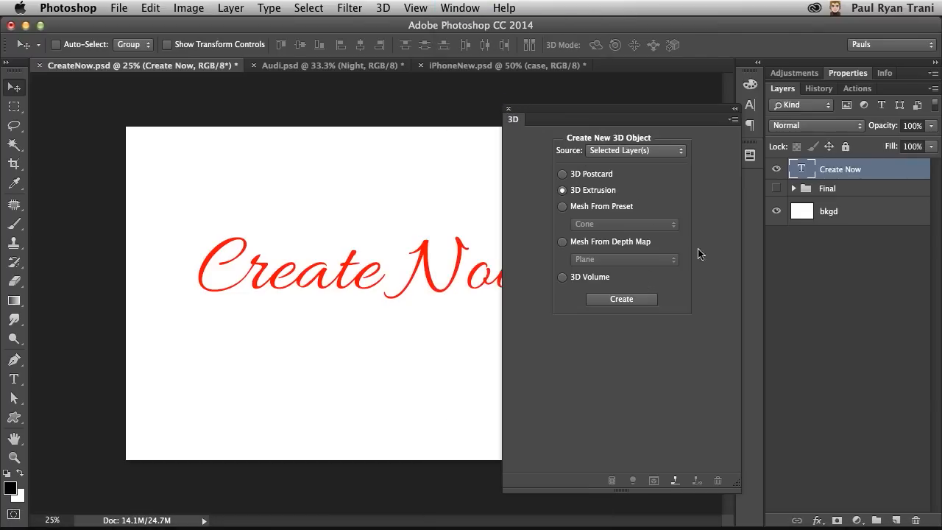
{"action": "mouse_move", "coordinate": [136, 290]}
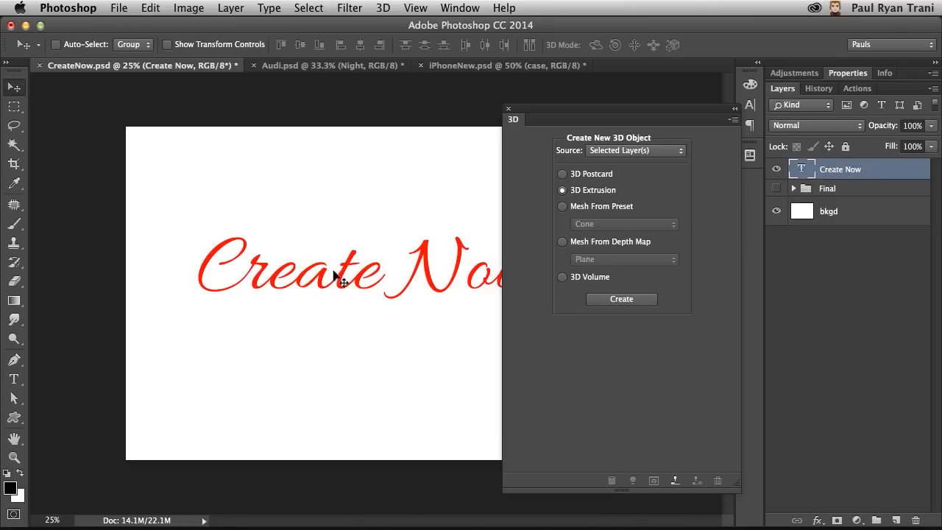
{"action": "left_click", "coordinate": [563, 174]}
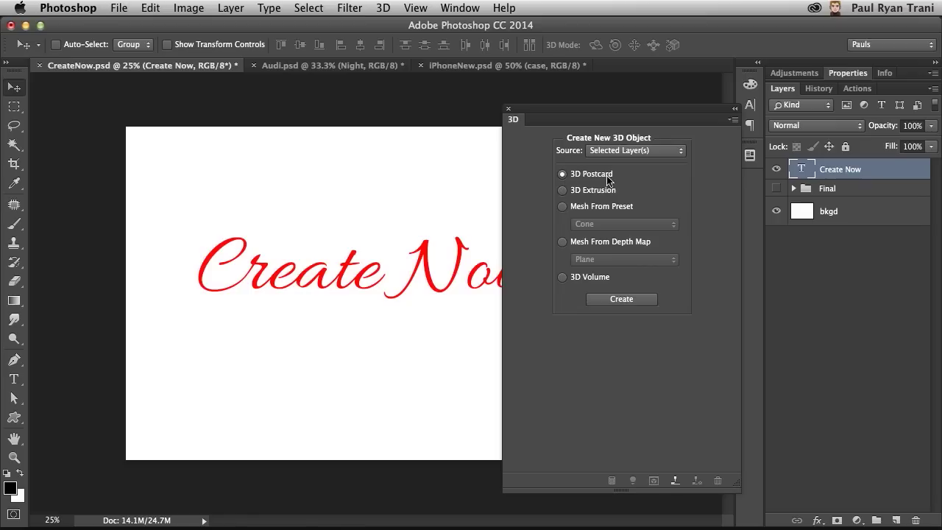
{"action": "left_click", "coordinate": [563, 190]}
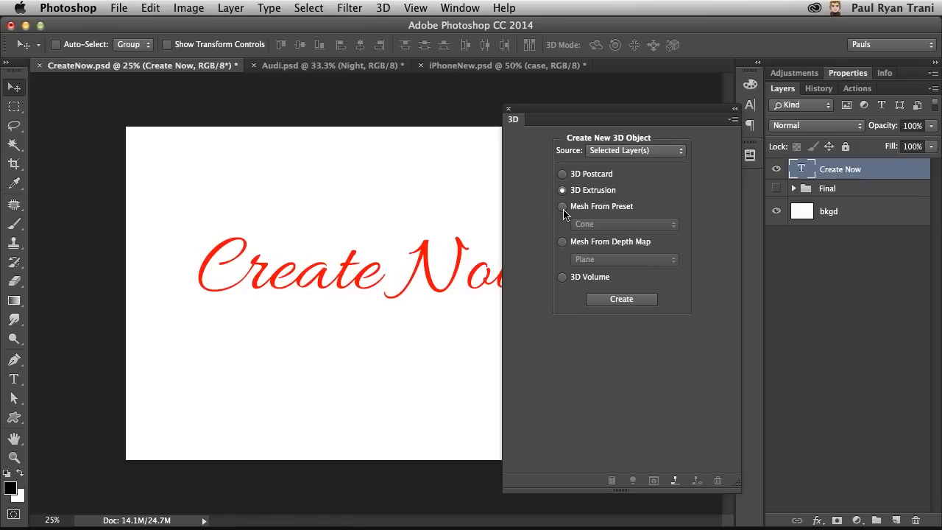
{"action": "left_click", "coordinate": [623, 223]}
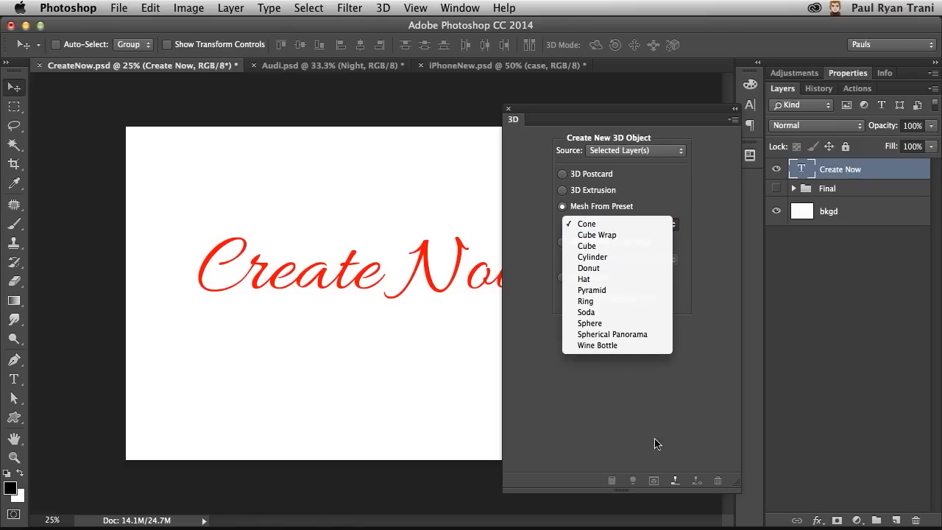
{"action": "left_click", "coordinate": [591, 190]}
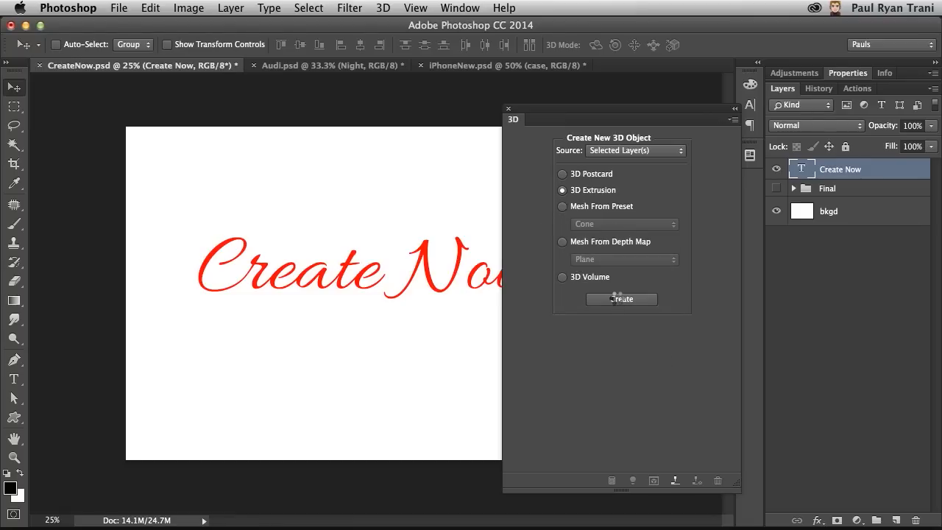
Step: Create the Create Now extrusion, collapse its materials, and orbit to an angled view
{"action": "left_click", "coordinate": [621, 299]}
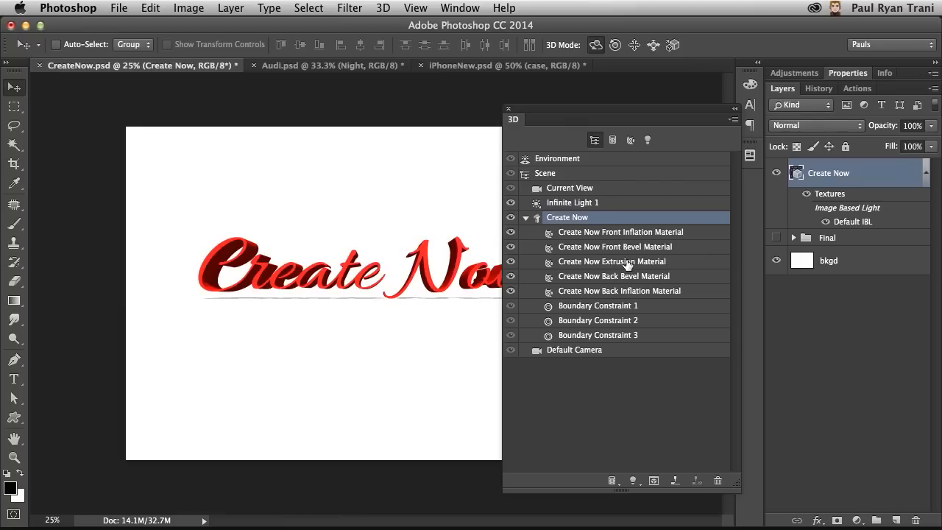
{"action": "mouse_move", "coordinate": [580, 191]}
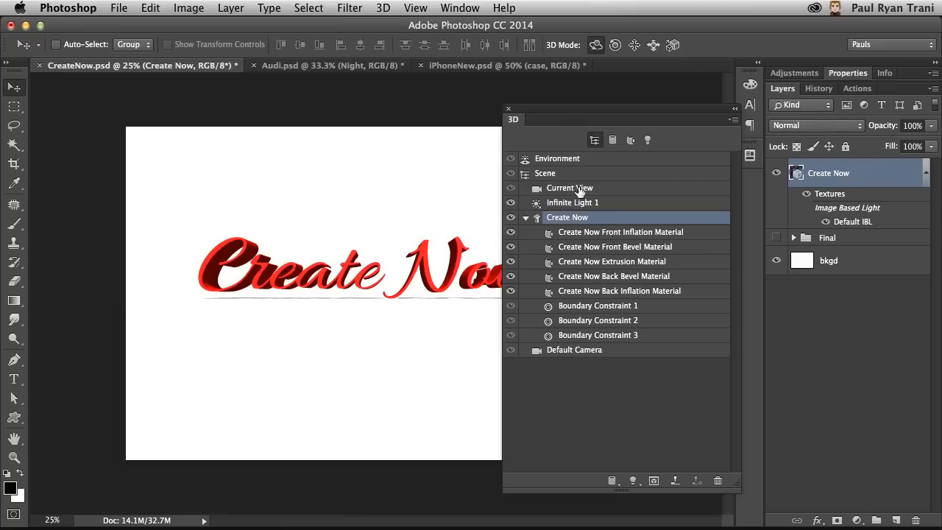
{"action": "mouse_move", "coordinate": [829, 212]}
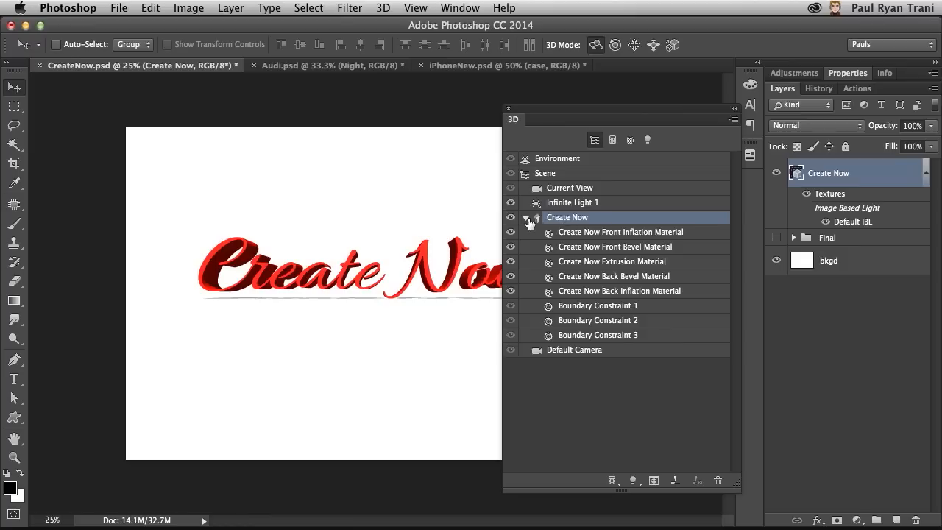
{"action": "left_click", "coordinate": [526, 217]}
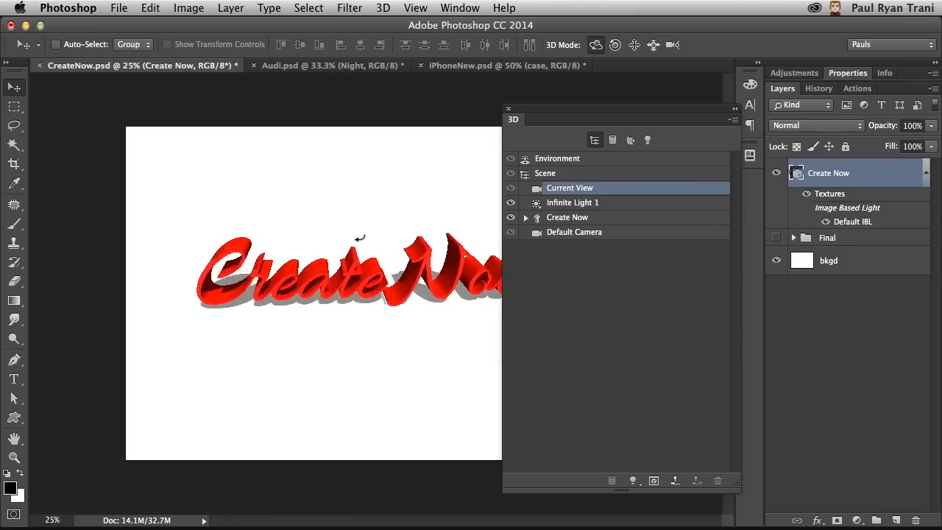
{"action": "left_click_drag", "start_coordinate": [356, 237], "coordinate": [309, 364]}
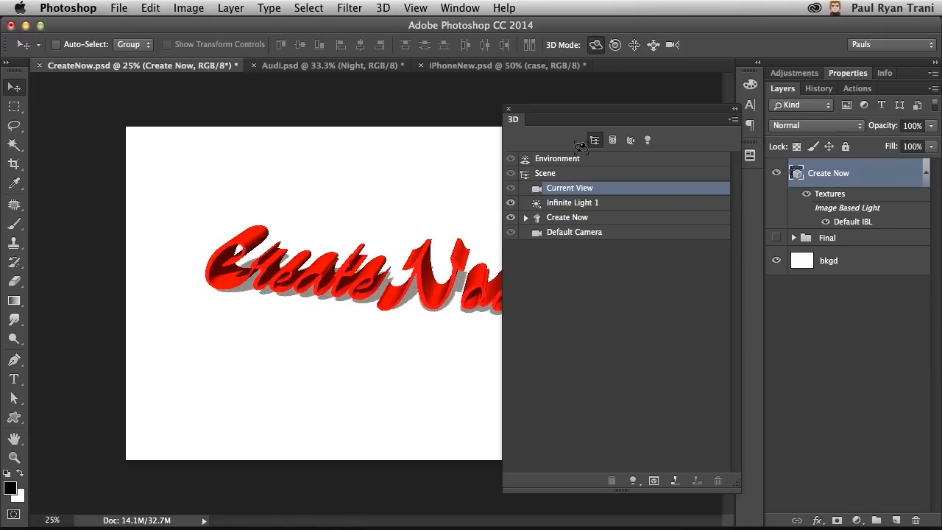
Step: Move the 3D panel aside and turn on the 3D Ground Plane
{"action": "left_click_drag", "start_coordinate": [512, 108], "coordinate": [601, 110]}
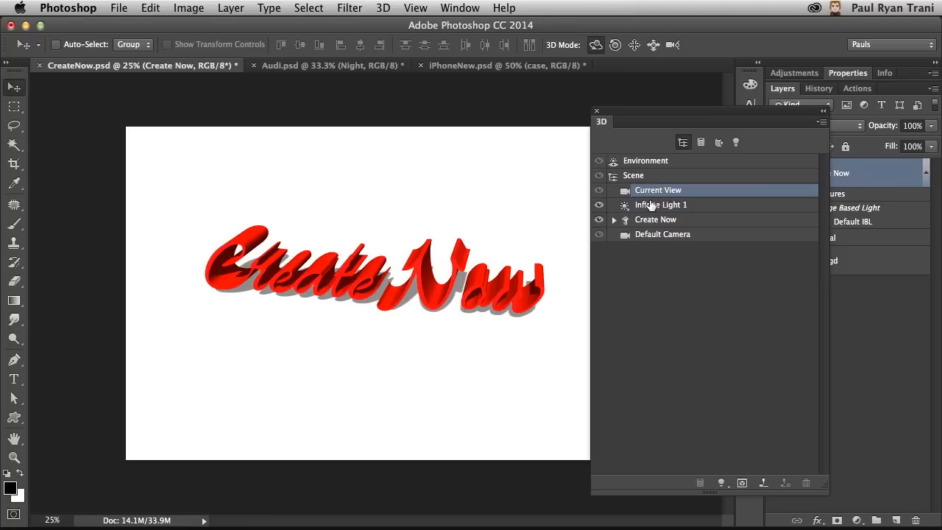
{"action": "left_click", "coordinate": [660, 205]}
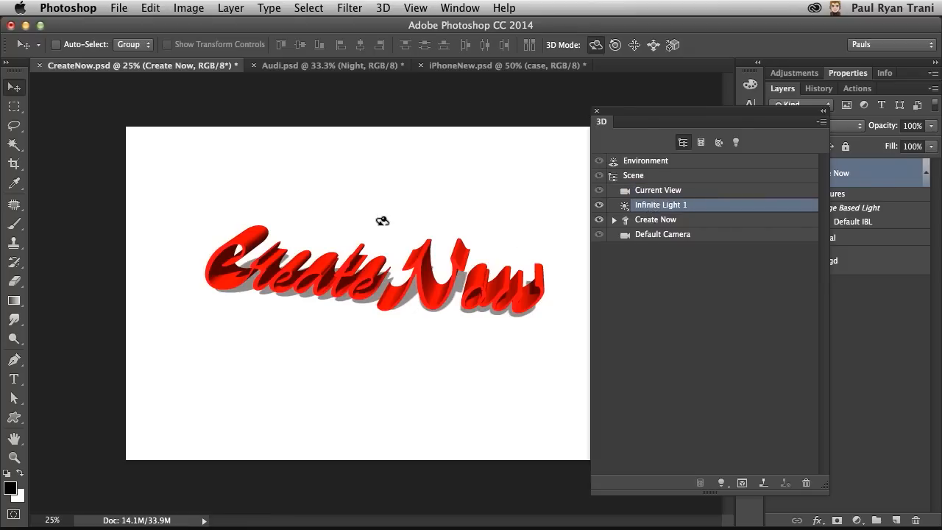
{"action": "mouse_move", "coordinate": [444, 15]}
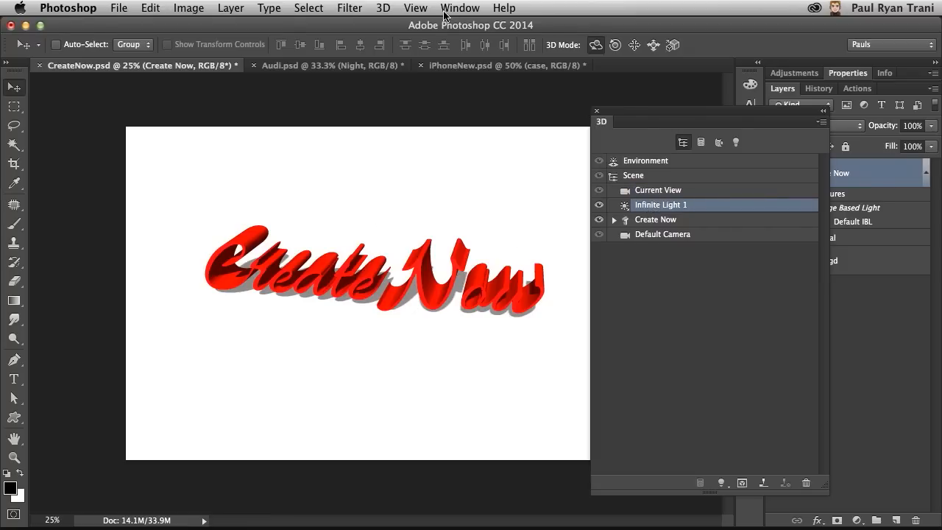
{"action": "left_click", "coordinate": [415, 8]}
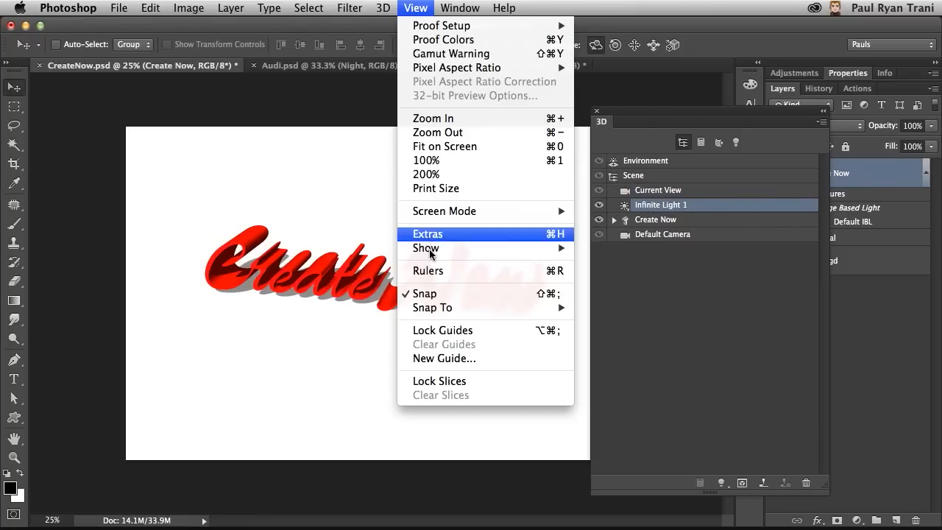
{"action": "mouse_move", "coordinate": [425, 248]}
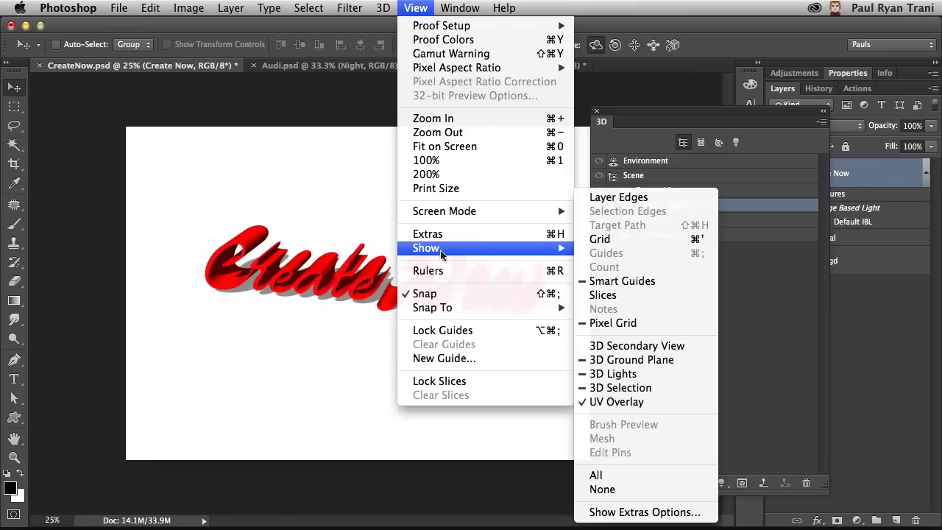
{"action": "mouse_move", "coordinate": [644, 388]}
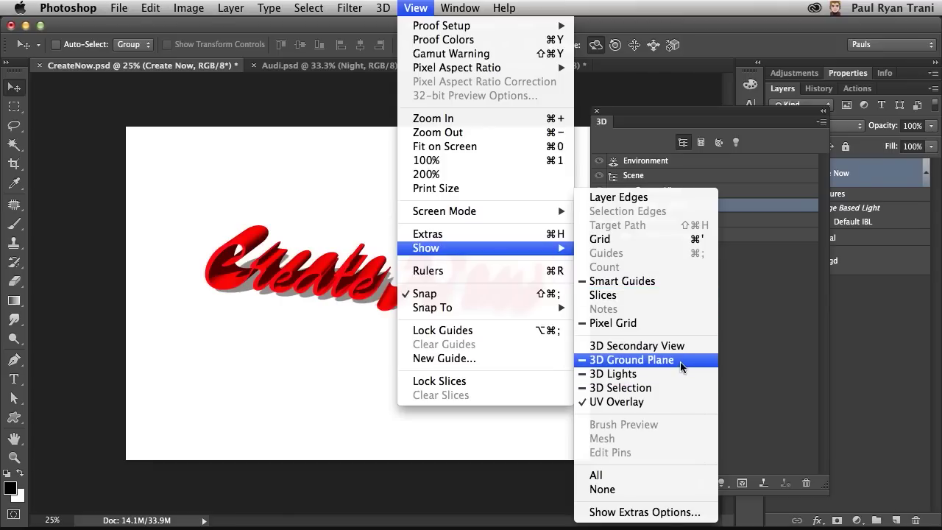
{"action": "left_click", "coordinate": [630, 359]}
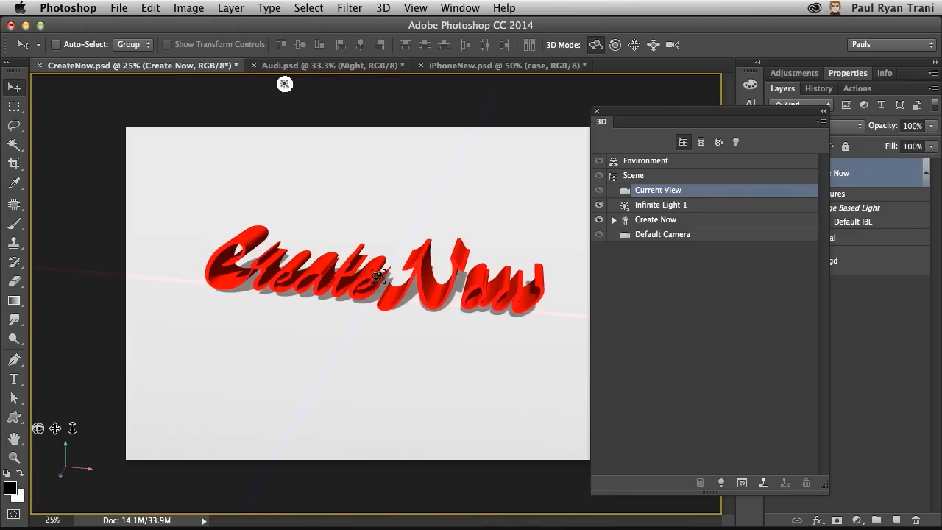
Step: Select Infinite Light 1 and swing it to redirect the text's shadow
{"action": "left_click", "coordinate": [660, 205]}
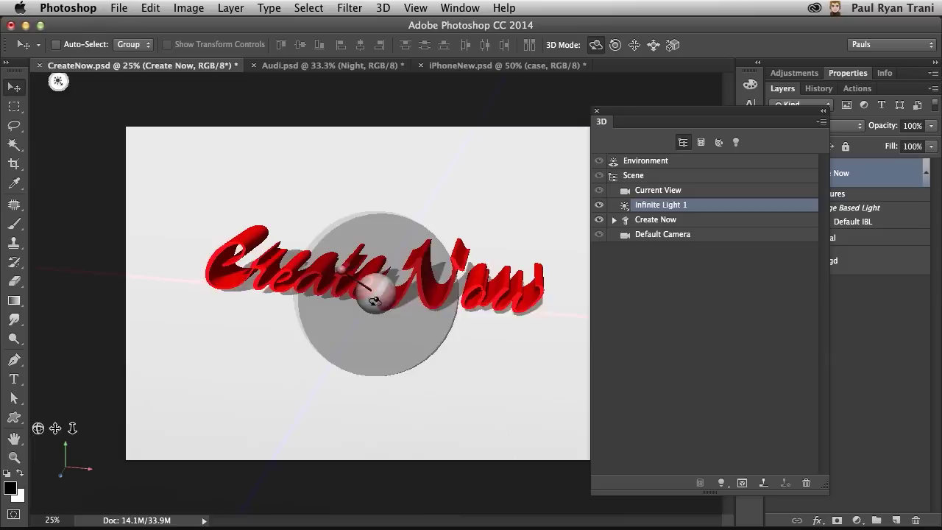
{"action": "left_click_drag", "start_coordinate": [379, 290], "coordinate": [408, 206]}
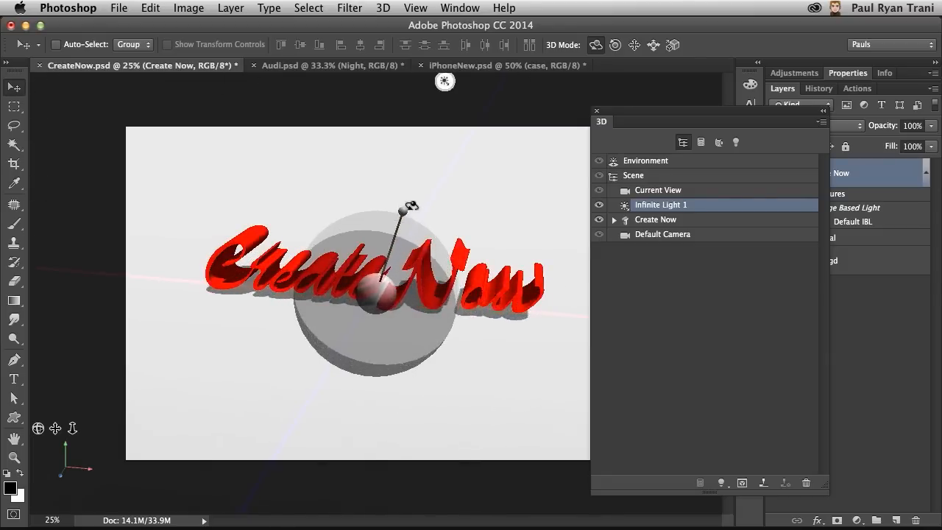
{"action": "left_click_drag", "start_coordinate": [409, 205], "coordinate": [417, 192]}
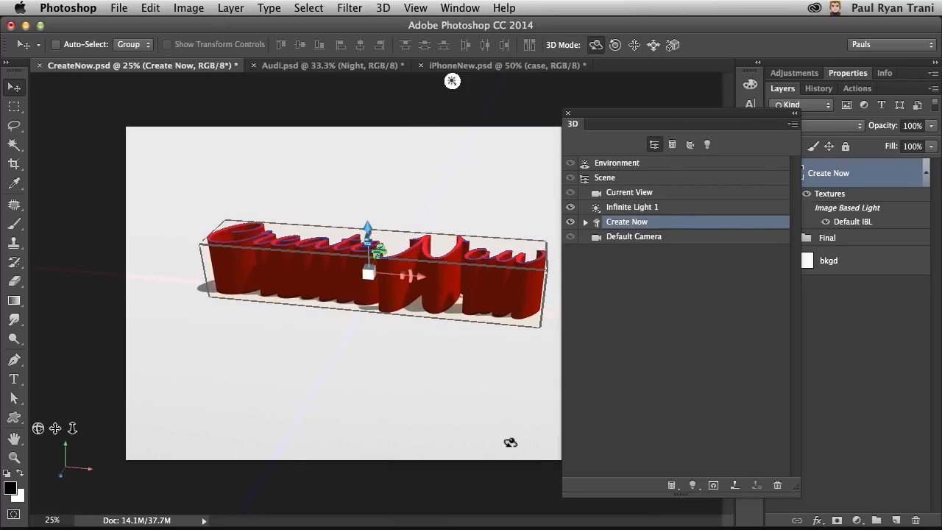
Step: Adjust the Deform section's Extrusion Depth to 440.7 px
{"action": "left_click_drag", "start_coordinate": [573, 124], "coordinate": [535, 206]}
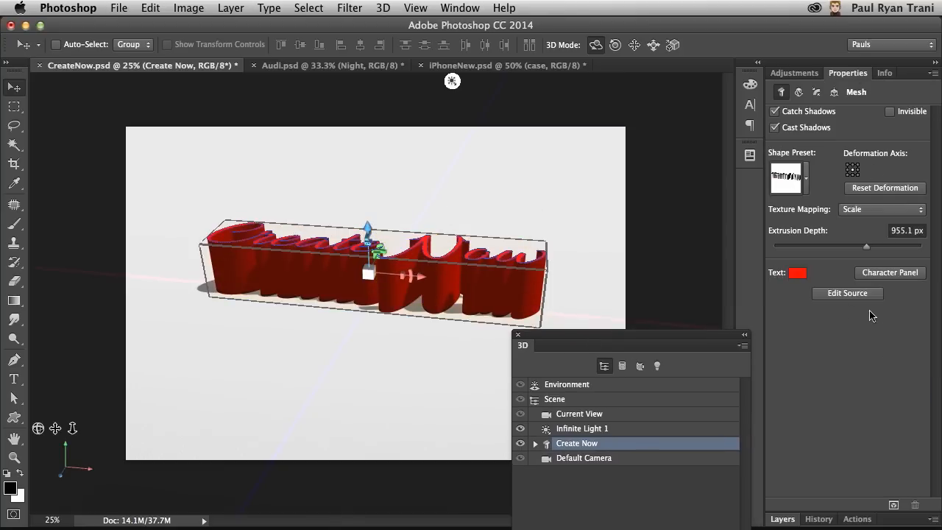
{"action": "mouse_move", "coordinate": [809, 300]}
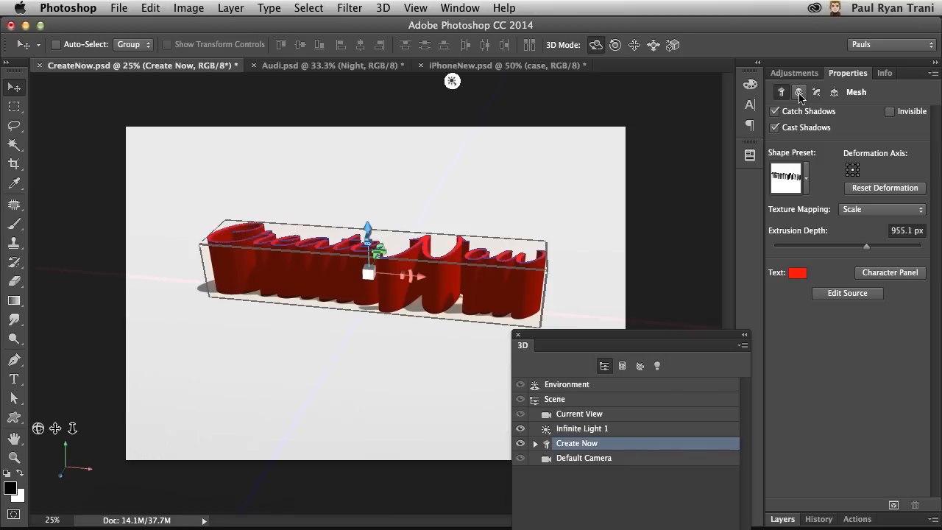
{"action": "left_click", "coordinate": [798, 92]}
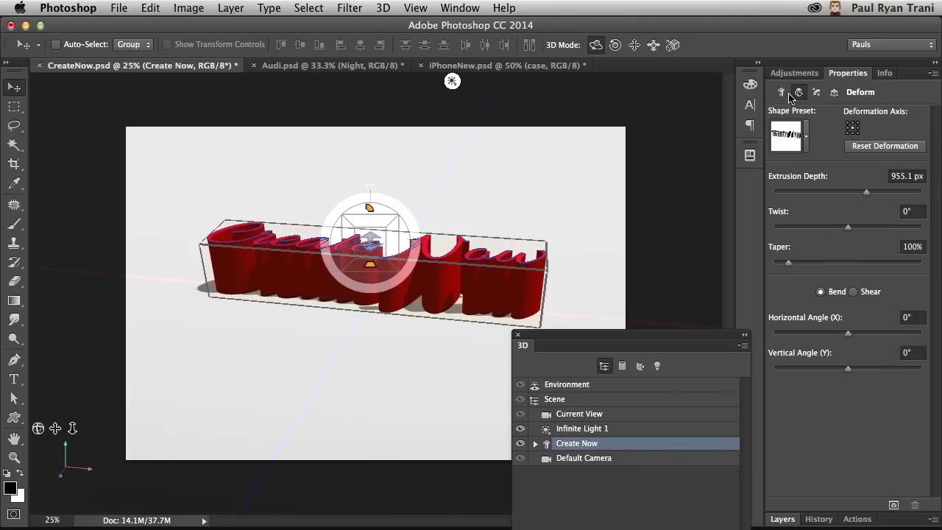
{"action": "mouse_move", "coordinate": [866, 193]}
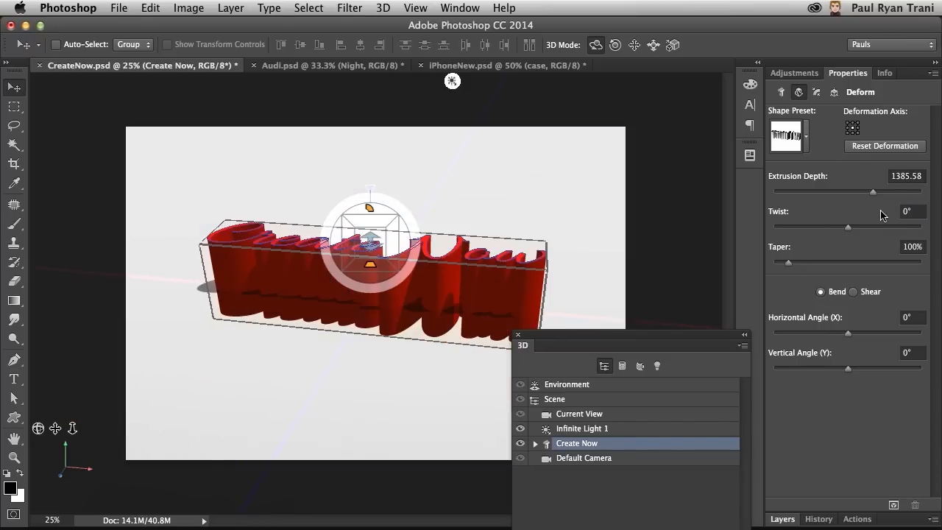
{"action": "left_click_drag", "start_coordinate": [873, 191], "coordinate": [870, 194]}
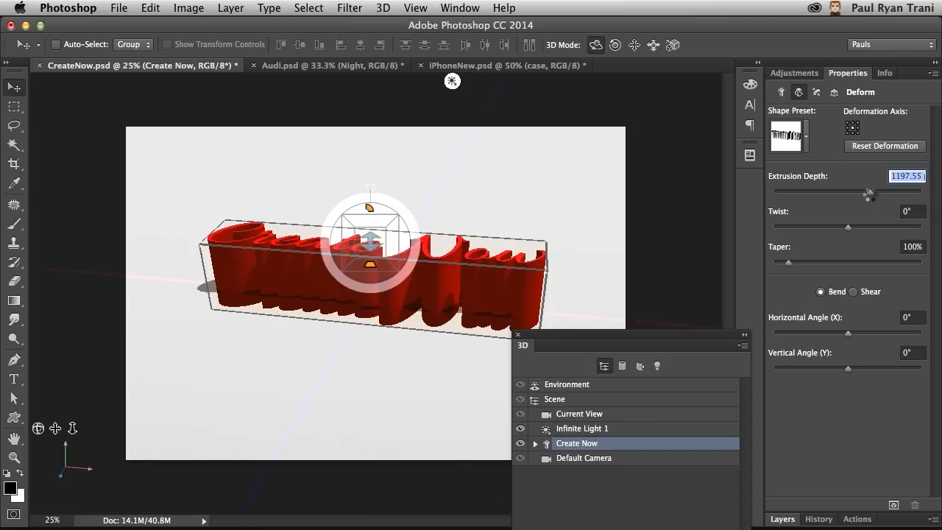
{"action": "left_click_drag", "start_coordinate": [869, 193], "coordinate": [854, 194]}
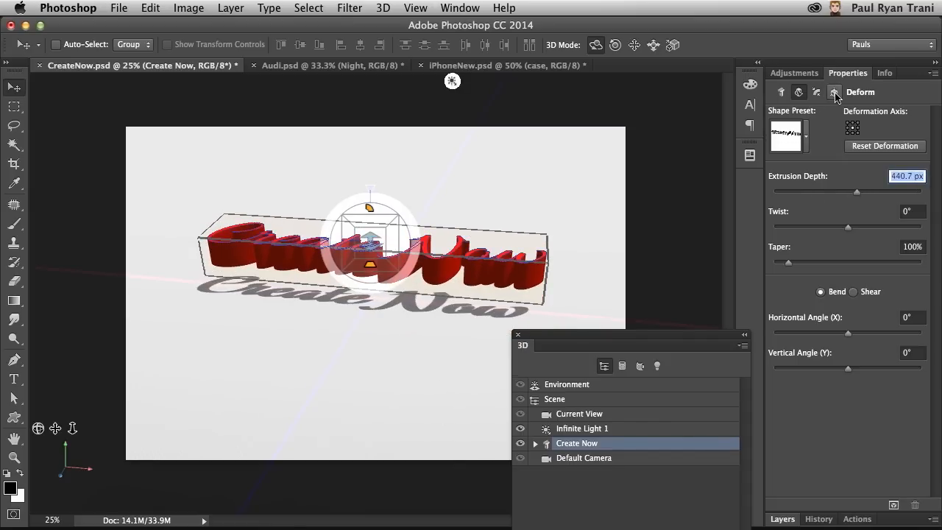
Step: Drop the Create Now text onto the ground plane from the Coordinates settings
{"action": "left_click", "coordinate": [833, 92]}
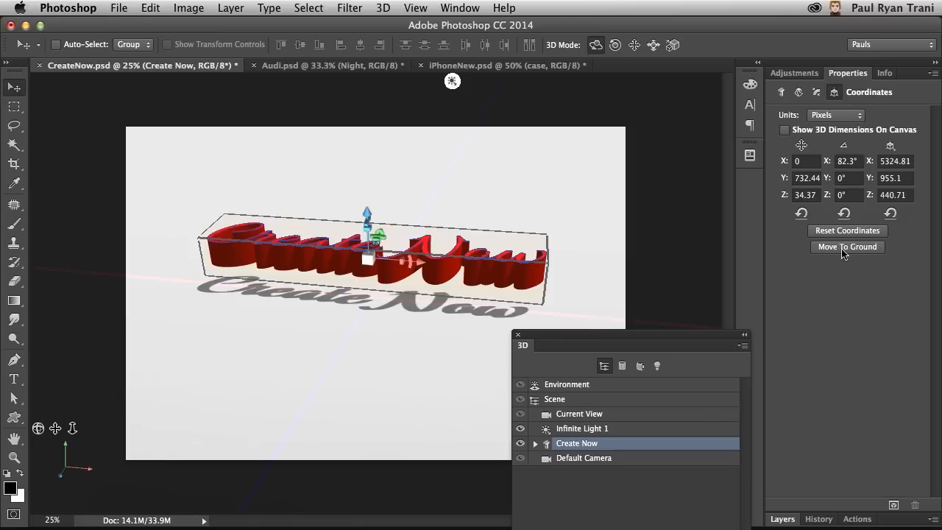
{"action": "left_click", "coordinate": [846, 247]}
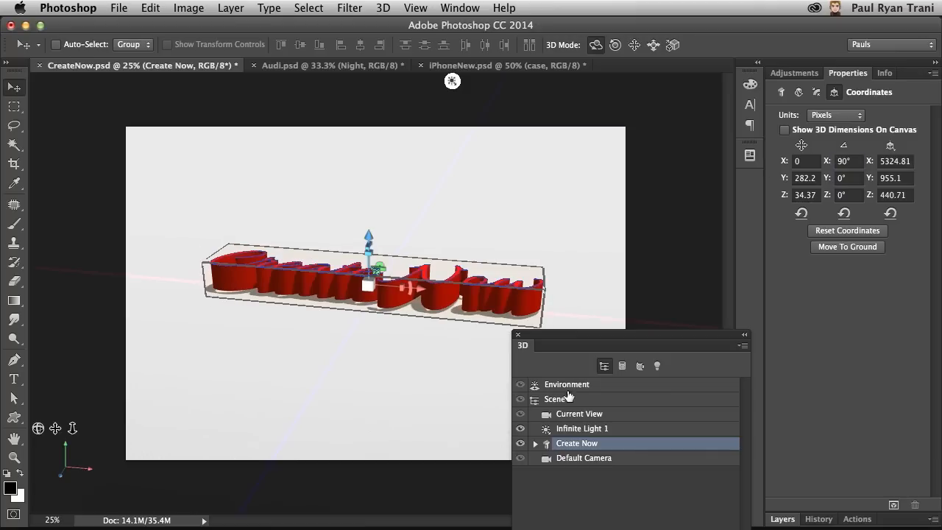
{"action": "left_click", "coordinate": [579, 413]}
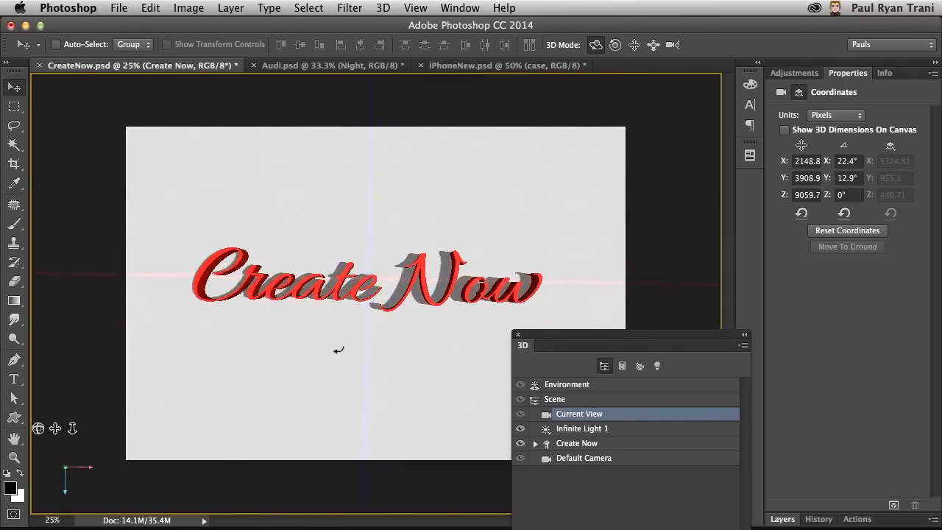
{"action": "left_click", "coordinate": [576, 443]}
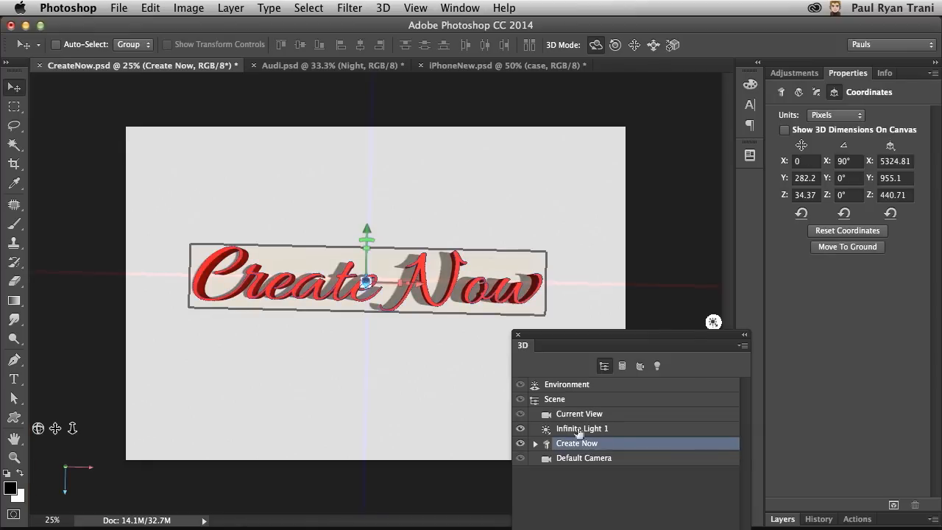
Step: Re-aim Infinite Light 1 so the shadow falls below the text
{"action": "left_click", "coordinate": [582, 429]}
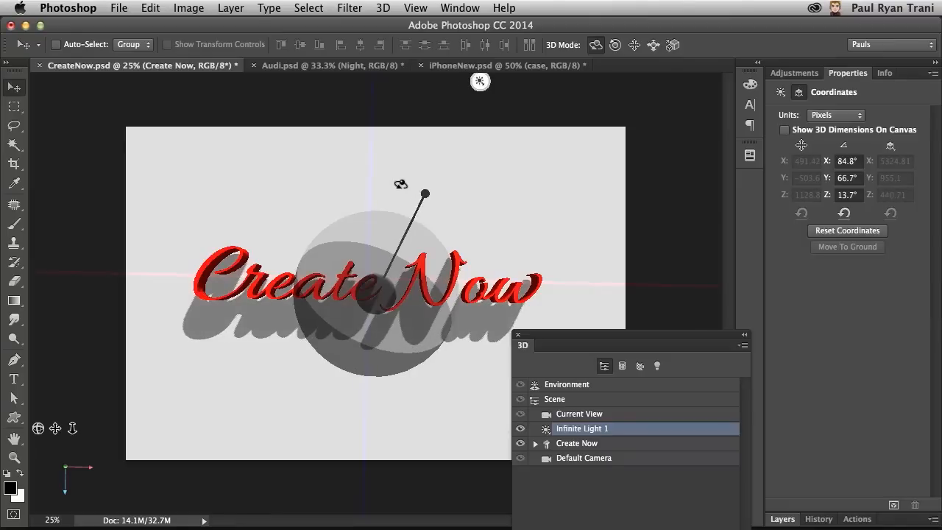
{"action": "left_click_drag", "start_coordinate": [401, 184], "coordinate": [618, 262]}
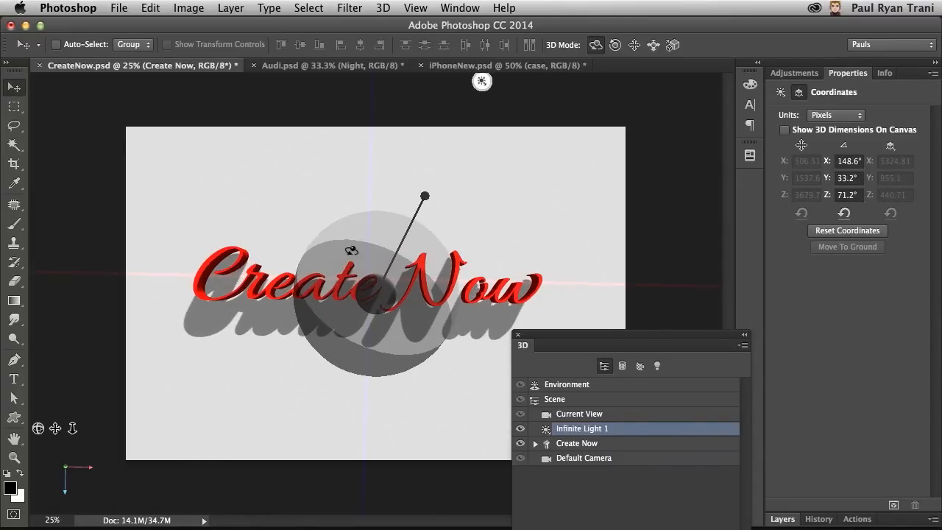
{"action": "left_click", "coordinate": [577, 442]}
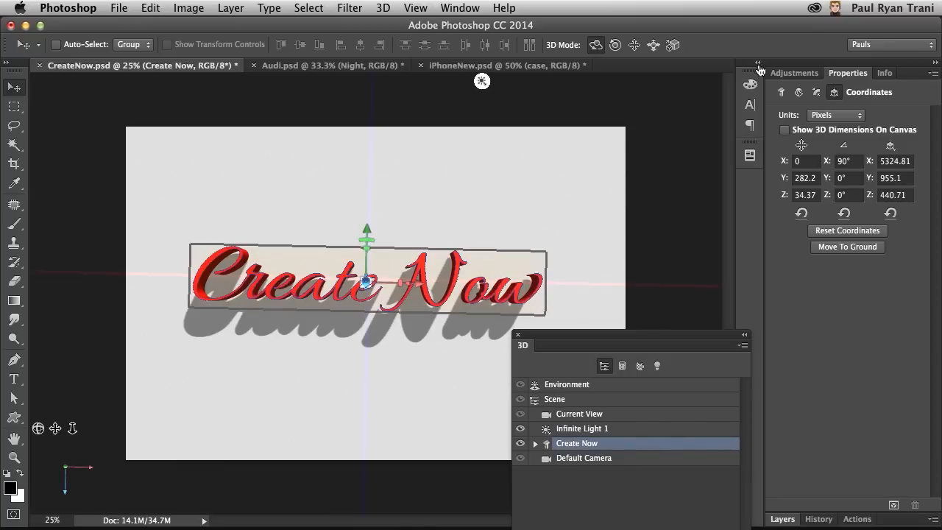
Step: Edit the mesh source text to append '!', then close the source to update
{"action": "left_click", "coordinate": [781, 91]}
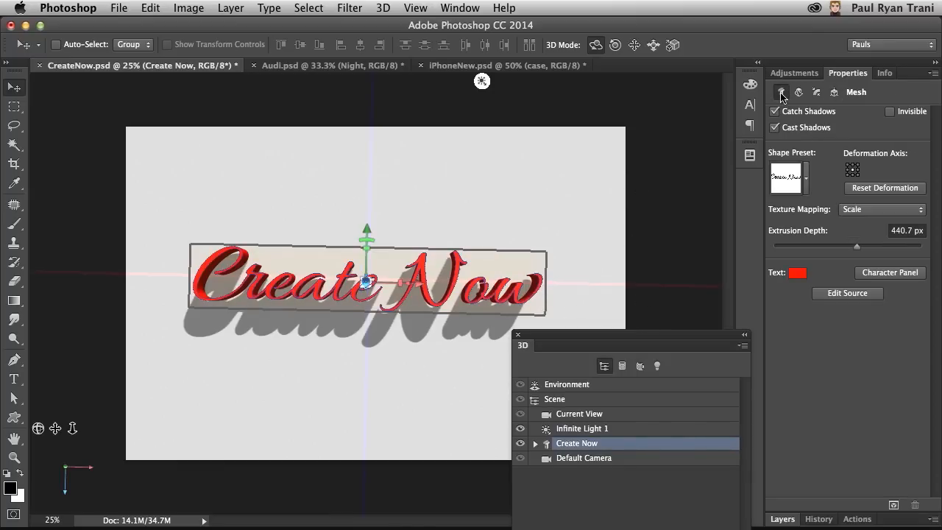
{"action": "mouse_move", "coordinate": [837, 298]}
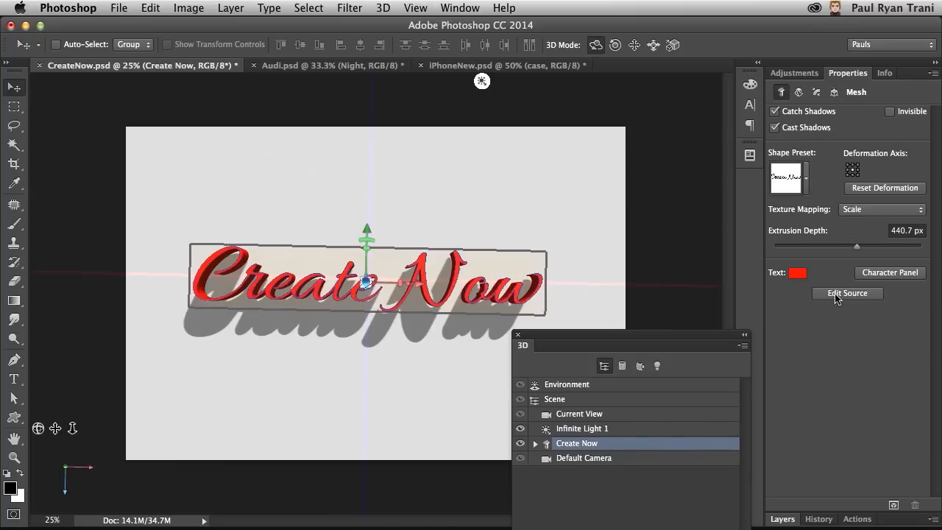
{"action": "left_click", "coordinate": [846, 293]}
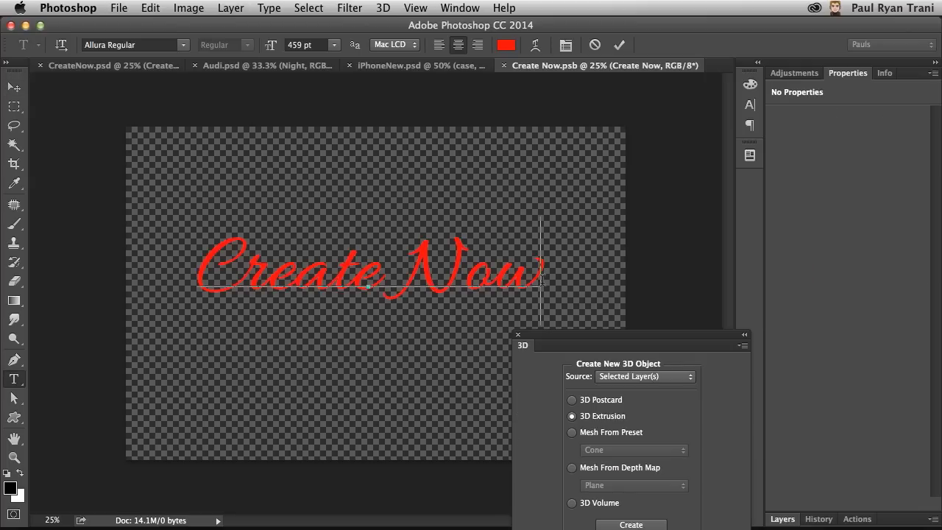
{"action": "type", "text": "!"}
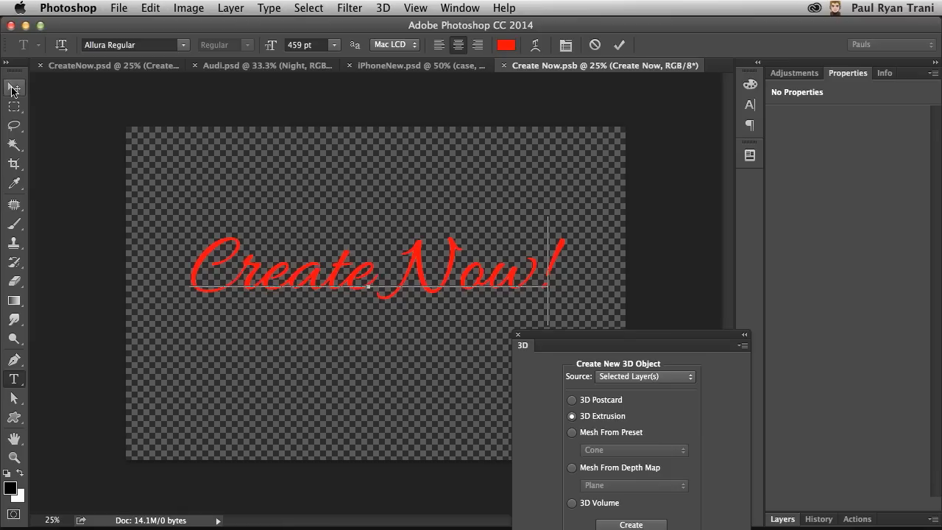
{"action": "left_click", "coordinate": [13, 88]}
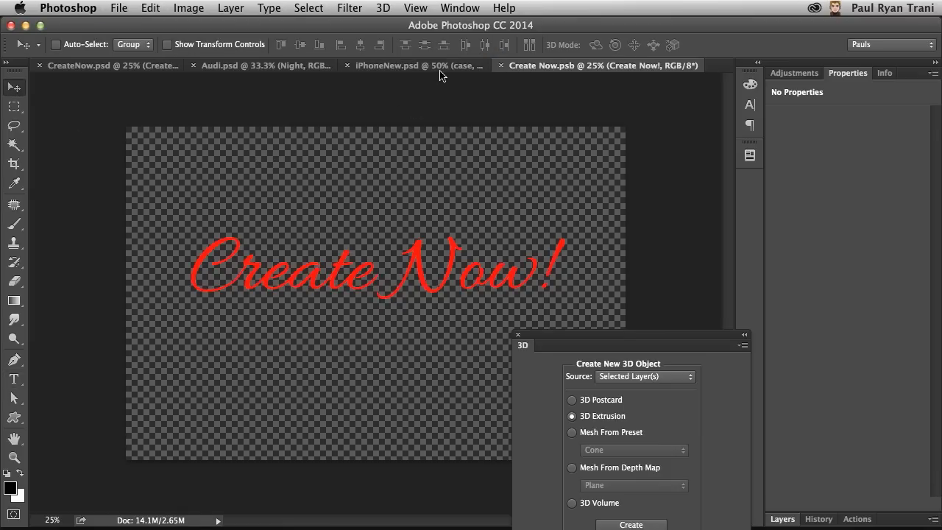
{"action": "left_click", "coordinate": [631, 524]}
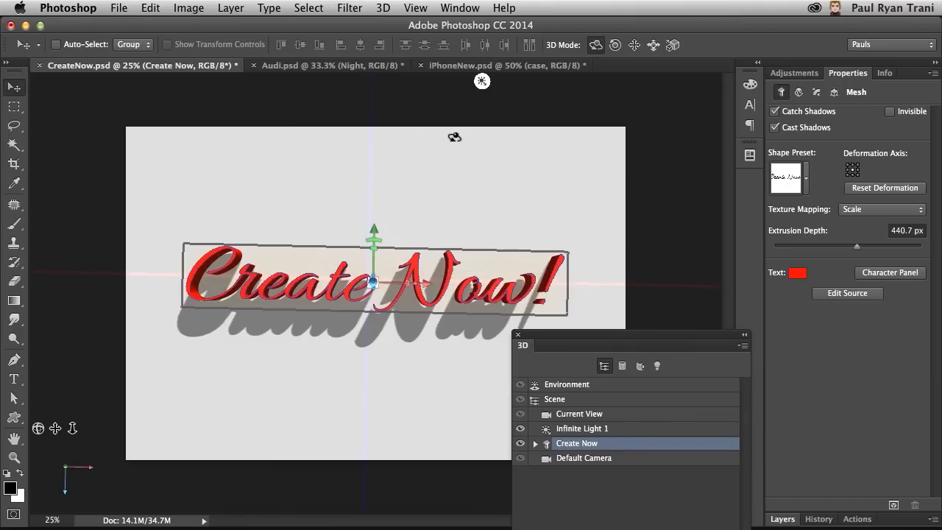
{"action": "left_click", "coordinate": [415, 8]}
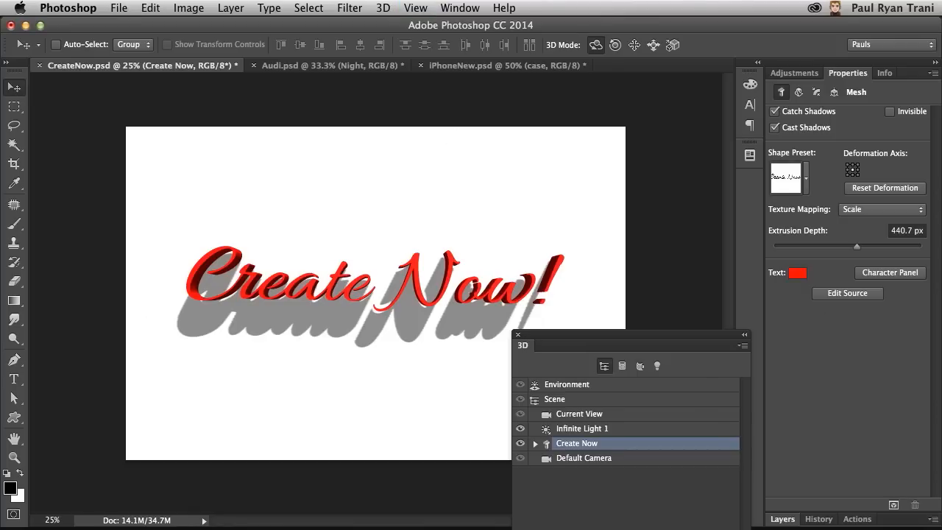
{"action": "mouse_move", "coordinate": [542, 339]}
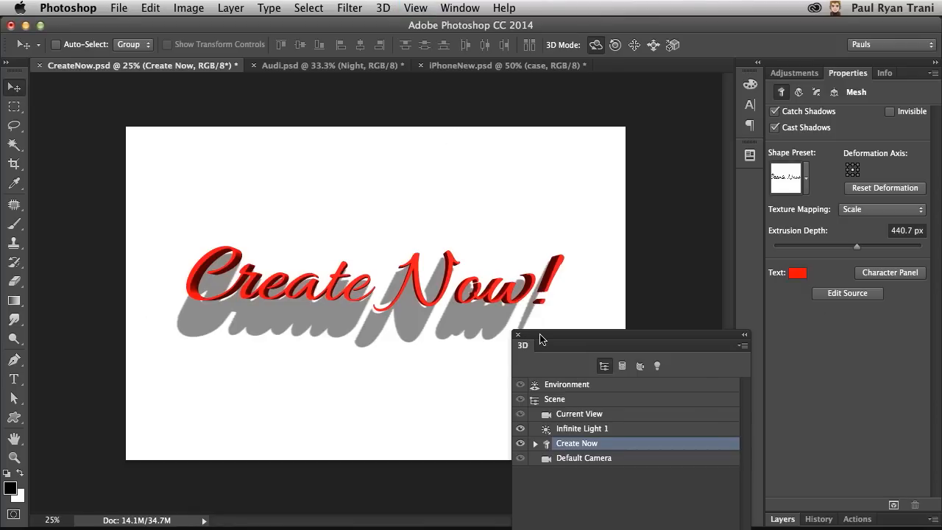
Step: Enlarge the 3D panel, expand Create Now, and select all five of its materials
{"action": "left_click_drag", "start_coordinate": [541, 339], "coordinate": [541, 99]}
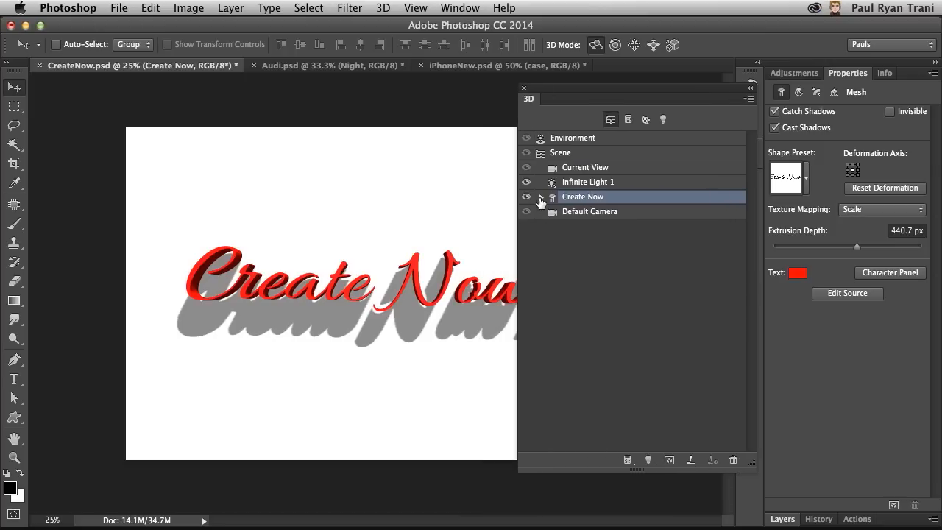
{"action": "left_click", "coordinate": [541, 199]}
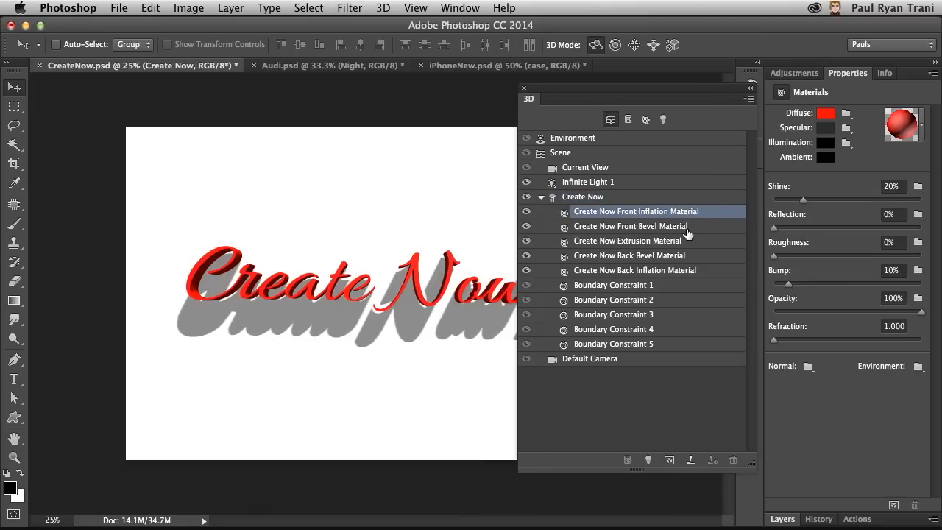
{"action": "left_click", "coordinate": [629, 255]}
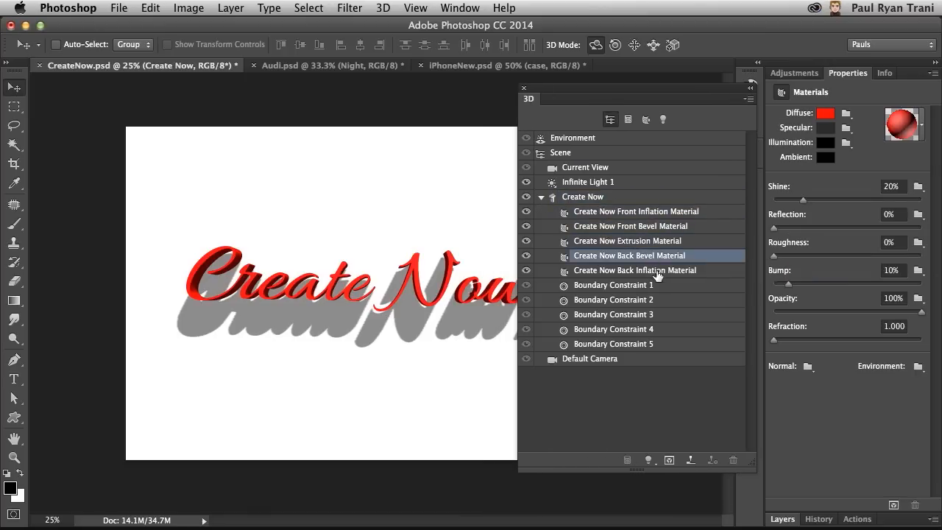
{"action": "left_click", "coordinate": [635, 211]}
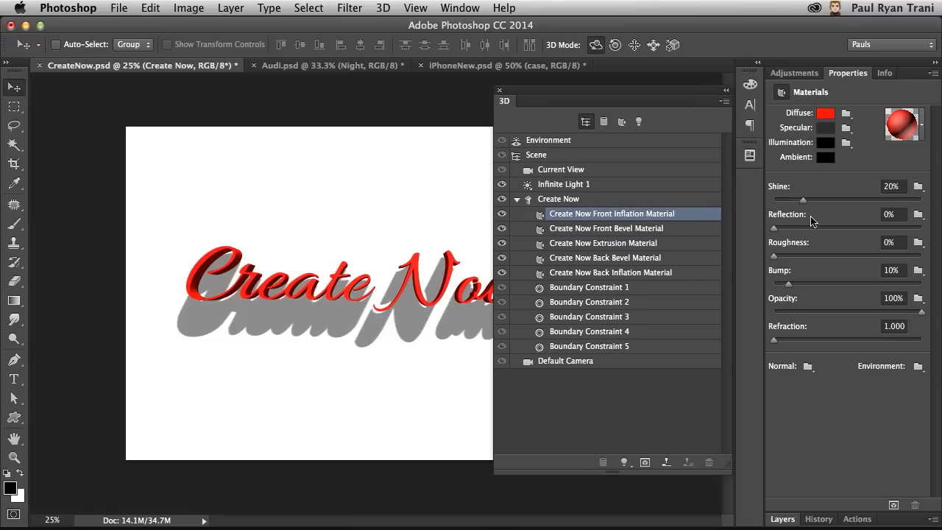
{"action": "mouse_move", "coordinate": [636, 200]}
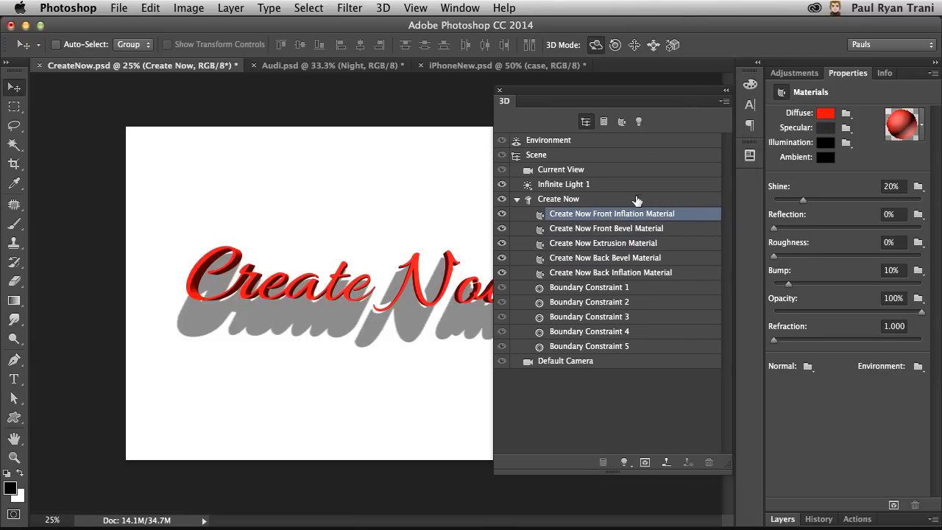
{"action": "left_click", "coordinate": [609, 272]}
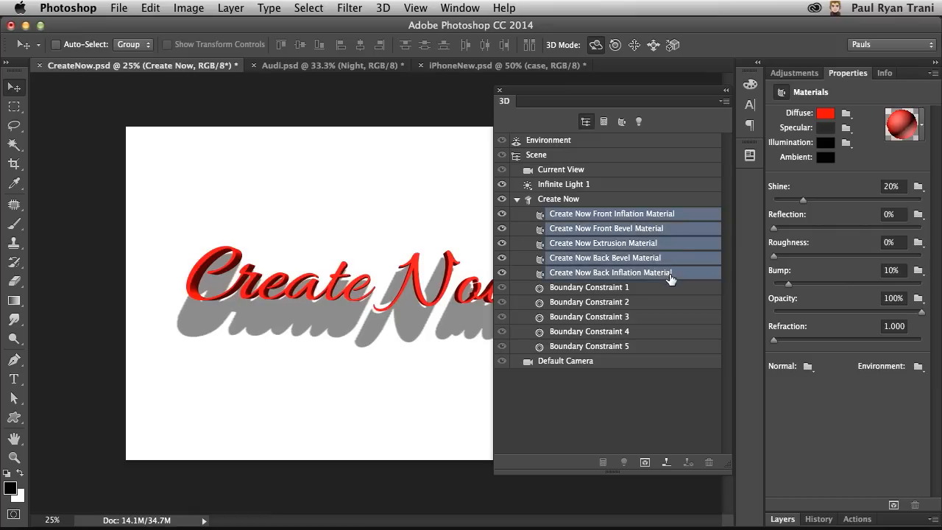
Step: Apply a silver metal preset to the materials and raise shine to 46%
{"action": "left_click", "coordinate": [903, 123]}
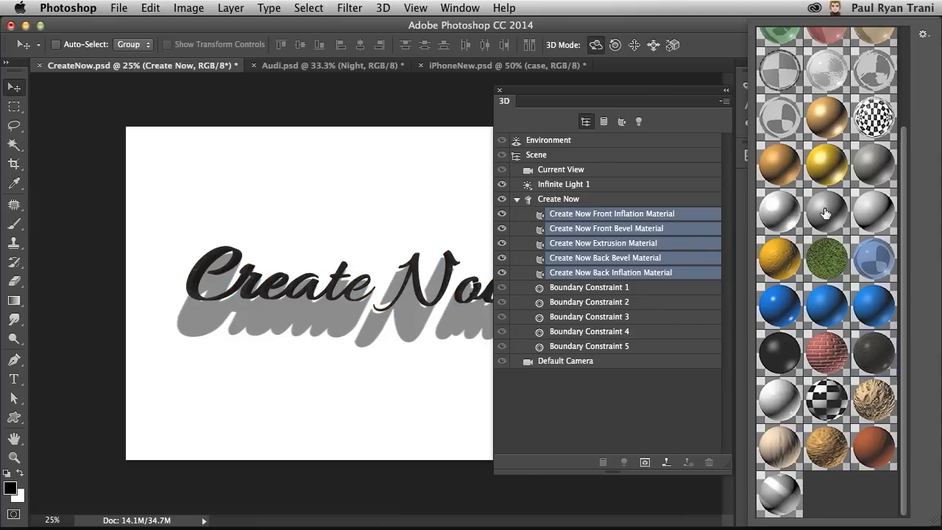
{"action": "left_click", "coordinate": [826, 211]}
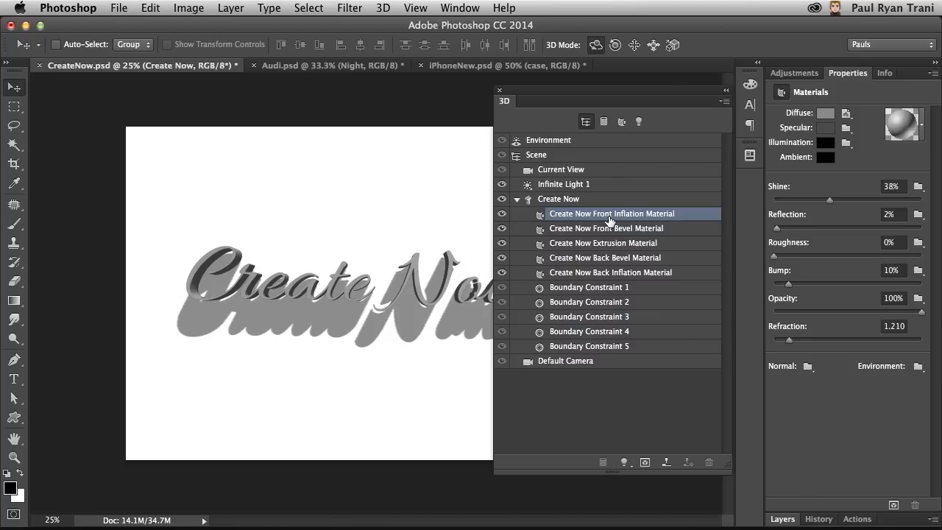
{"action": "left_click", "coordinate": [609, 273]}
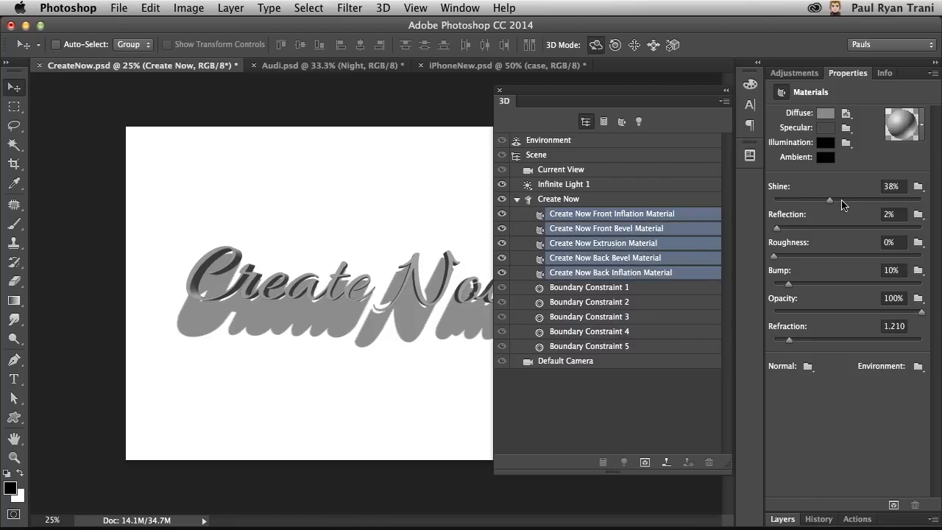
{"action": "left_click_drag", "start_coordinate": [831, 199], "coordinate": [842, 200]}
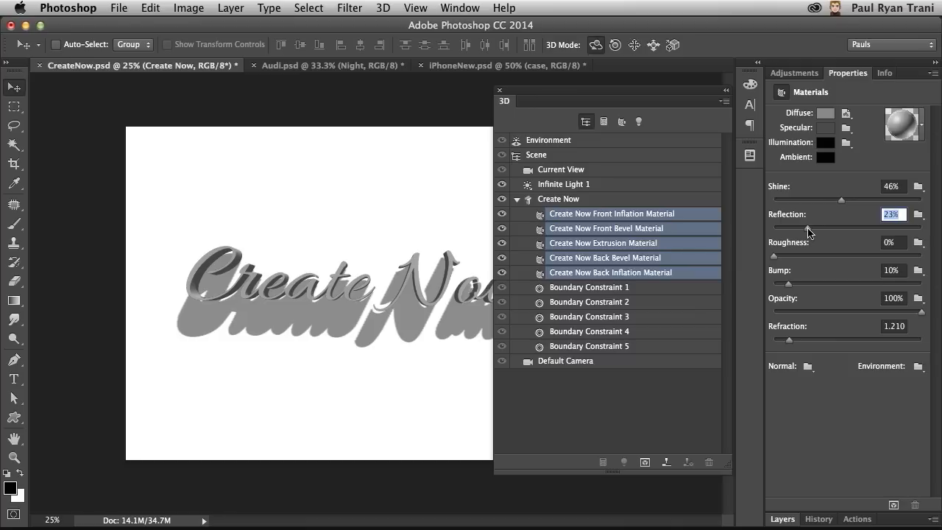
{"action": "left_click_drag", "start_coordinate": [611, 101], "coordinate": [621, 331]}
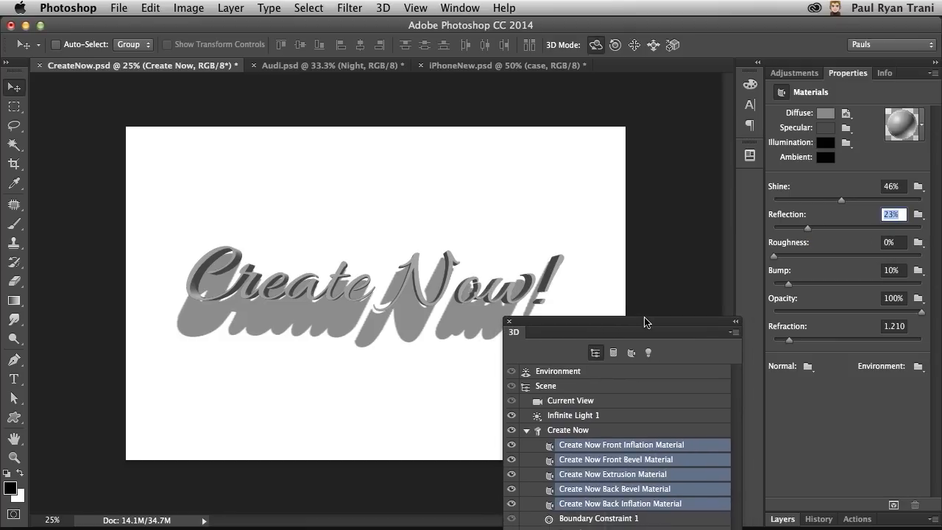
{"action": "mouse_move", "coordinate": [226, 207]}
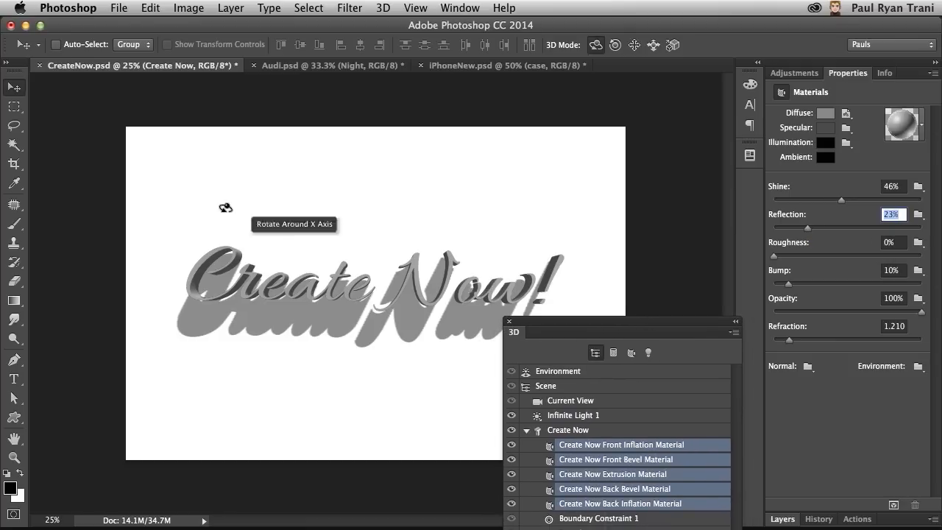
{"action": "mouse_move", "coordinate": [679, 311]}
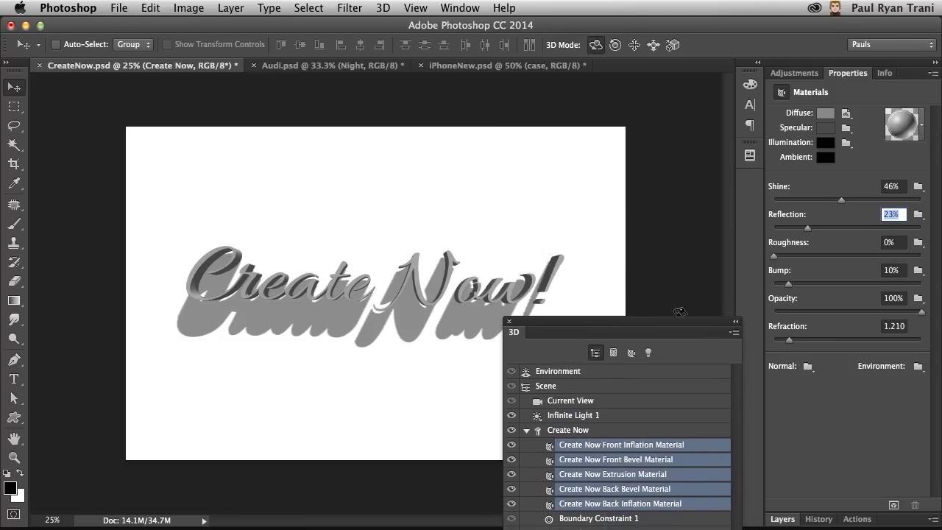
Step: Select the Create Now object, check its coordinates, then select Infinite Light 1
{"action": "left_click", "coordinate": [781, 302]}
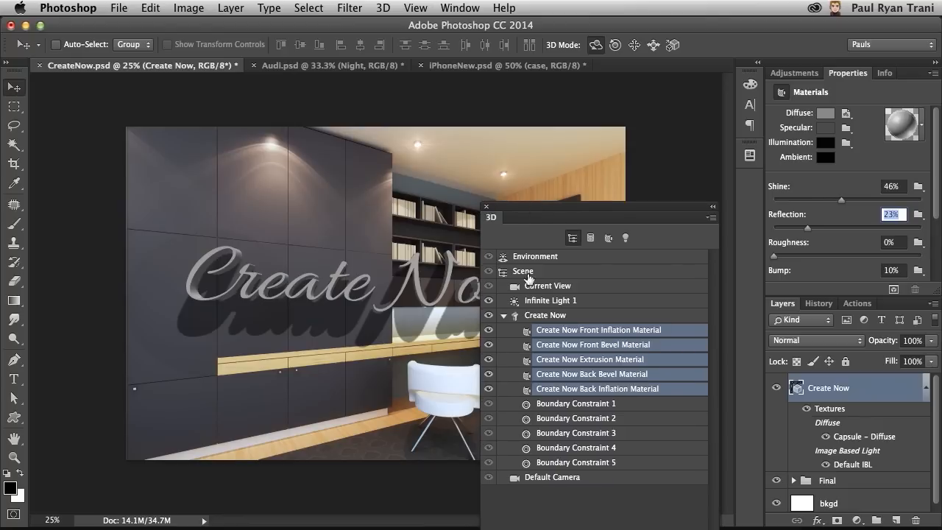
{"action": "left_click", "coordinate": [548, 285]}
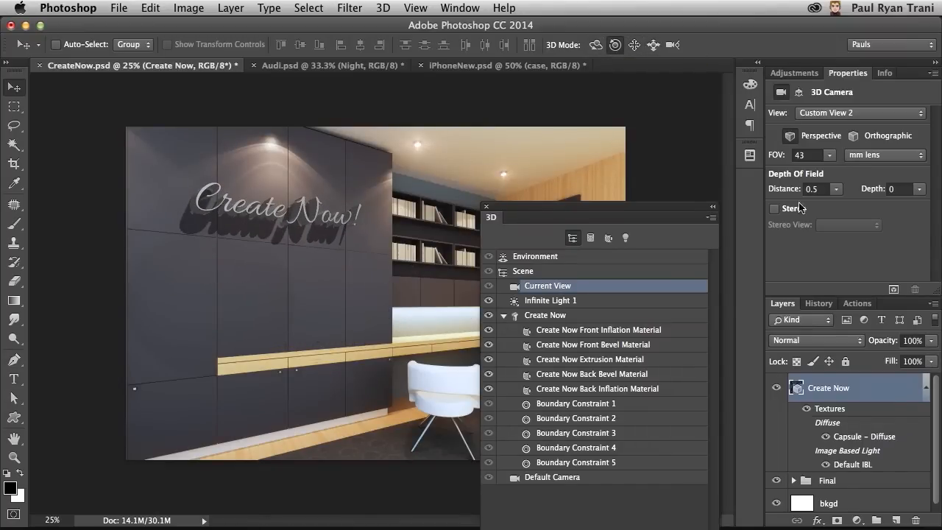
{"action": "left_click", "coordinate": [550, 300]}
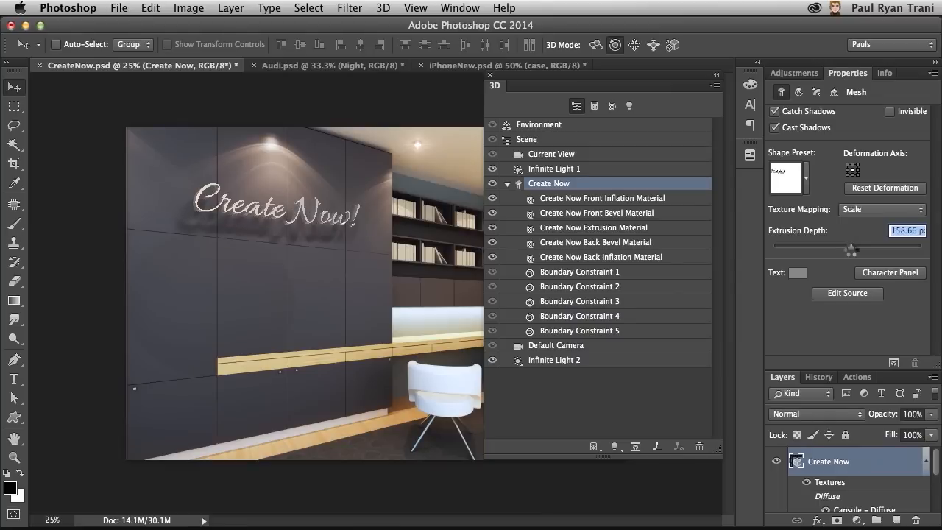
{"action": "left_click", "coordinate": [833, 91]}
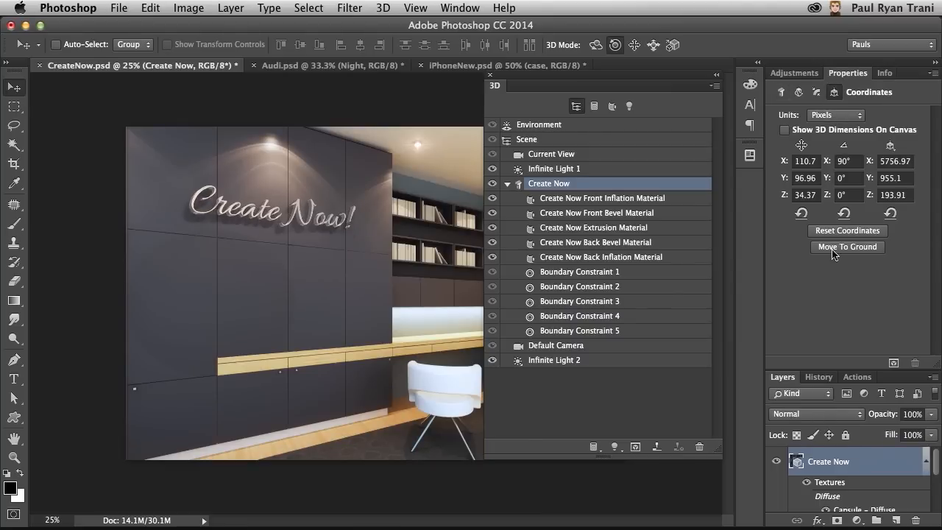
{"action": "left_click", "coordinate": [553, 167]}
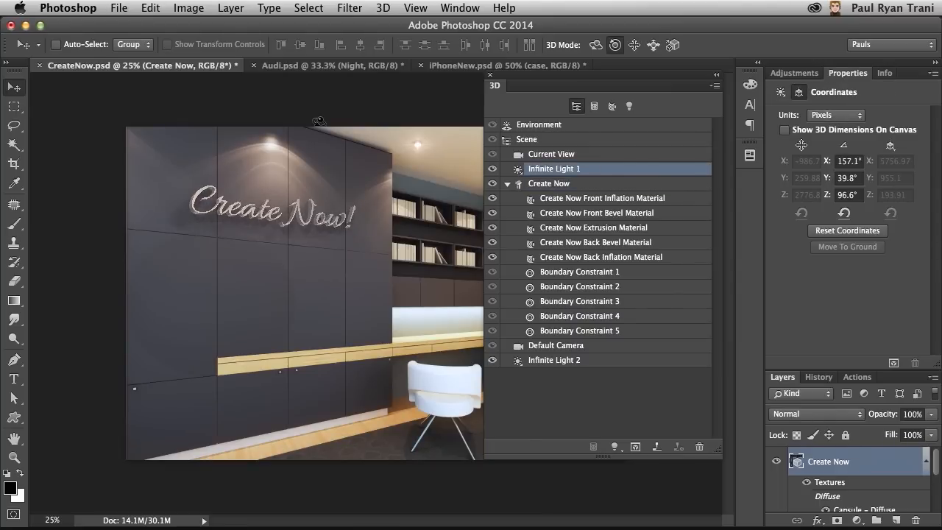
Step: Review the environment lighting and both infinite lights, then show the Audi's night render
{"action": "left_click", "coordinate": [553, 360]}
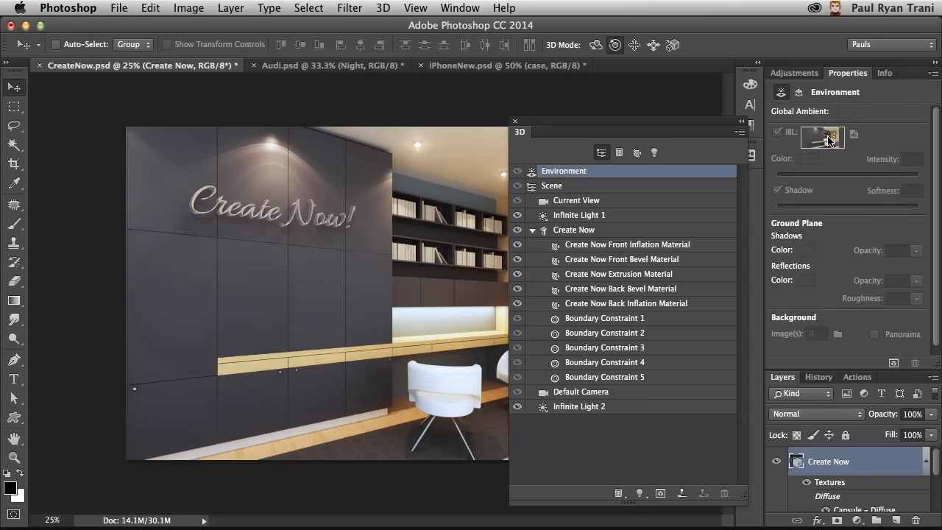
{"action": "left_click", "coordinate": [573, 229]}
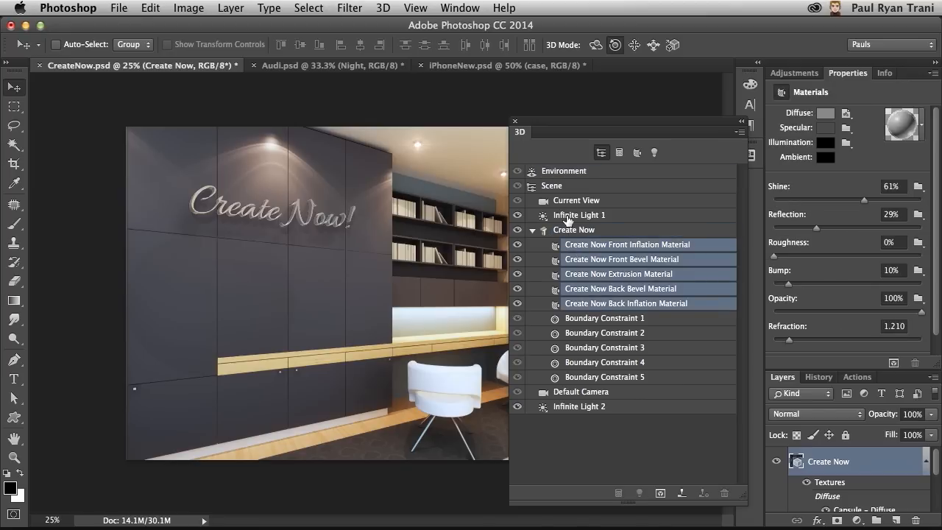
{"action": "left_click", "coordinate": [578, 406]}
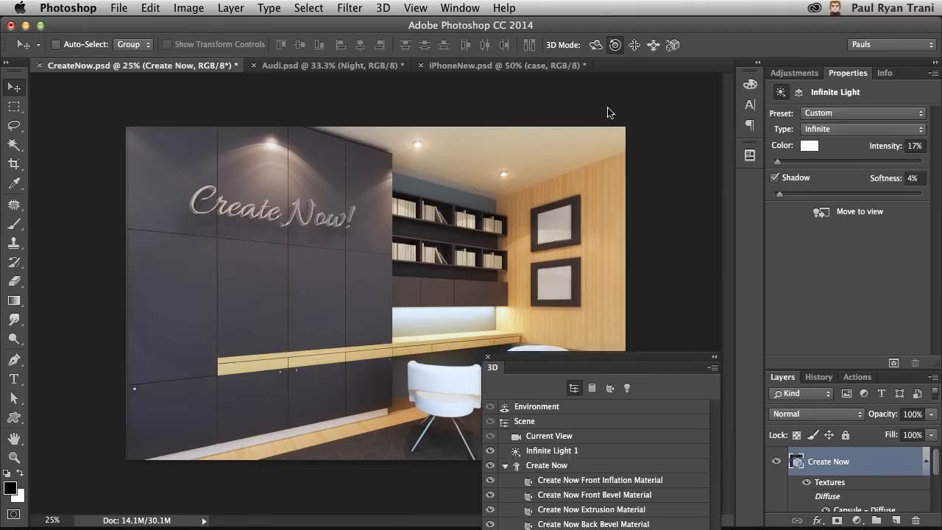
{"action": "left_click", "coordinate": [627, 459]}
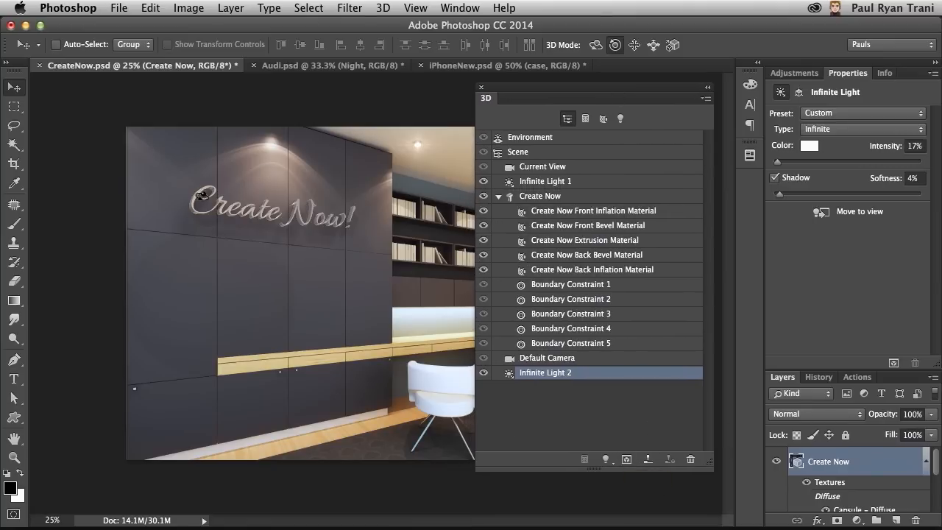
{"action": "mouse_move", "coordinate": [192, 185]}
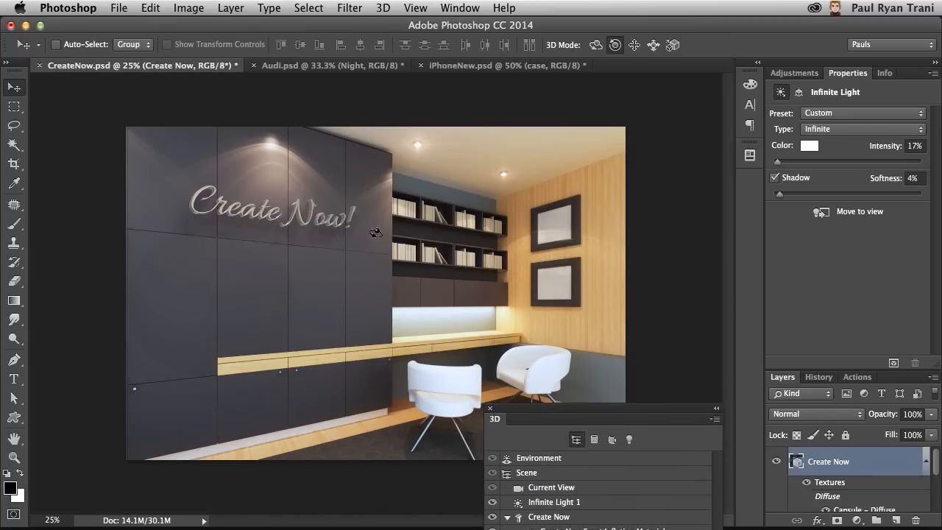
{"action": "mouse_move", "coordinate": [306, 292]}
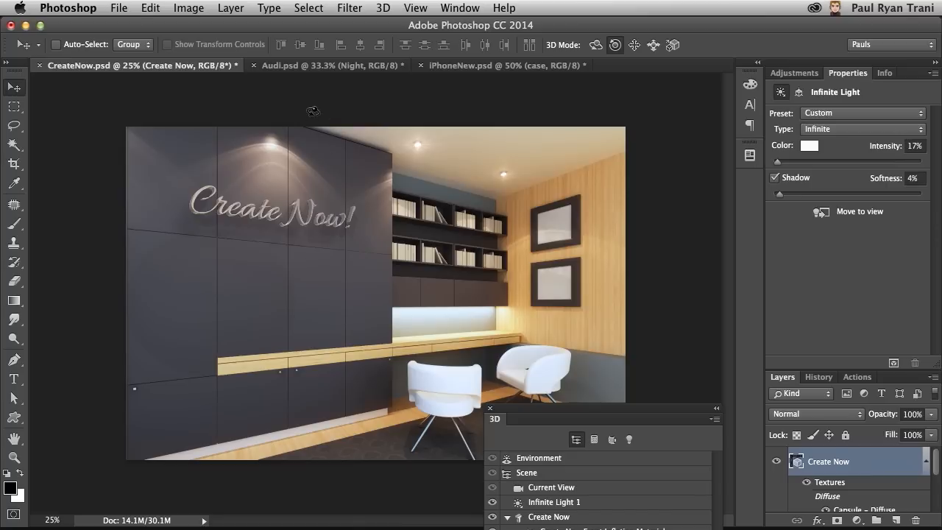
{"action": "left_click", "coordinate": [327, 66]}
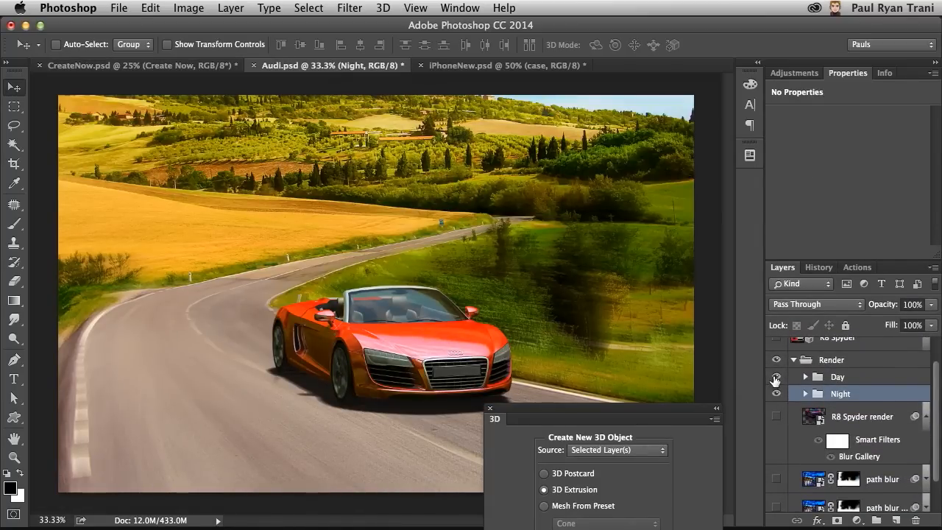
{"action": "left_click", "coordinate": [775, 376]}
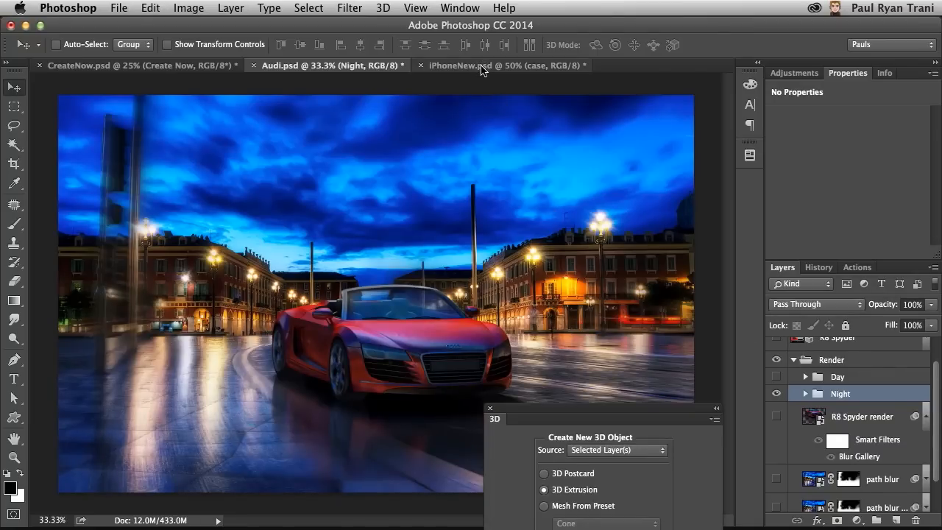
Step: Show the iPhoneNew red Create Now design face-on through Current View
{"action": "left_click", "coordinate": [478, 65]}
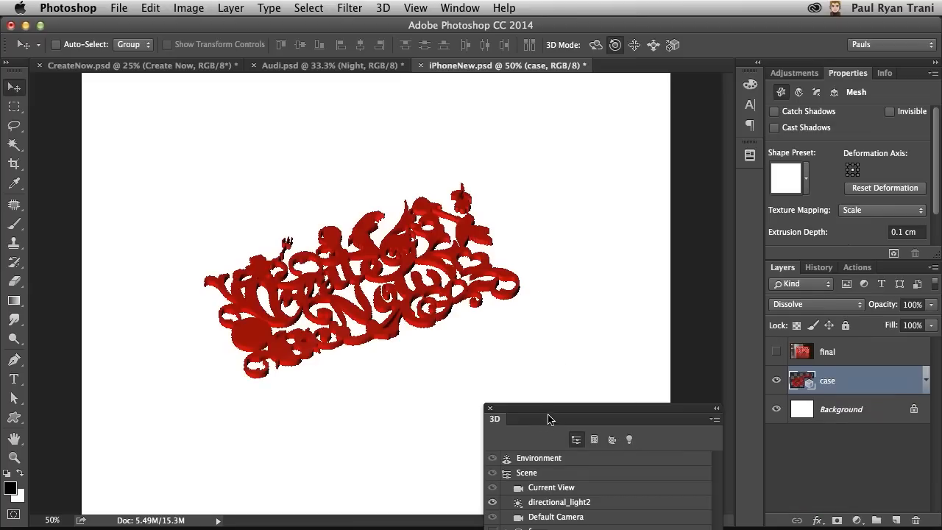
{"action": "mouse_move", "coordinate": [361, 188]}
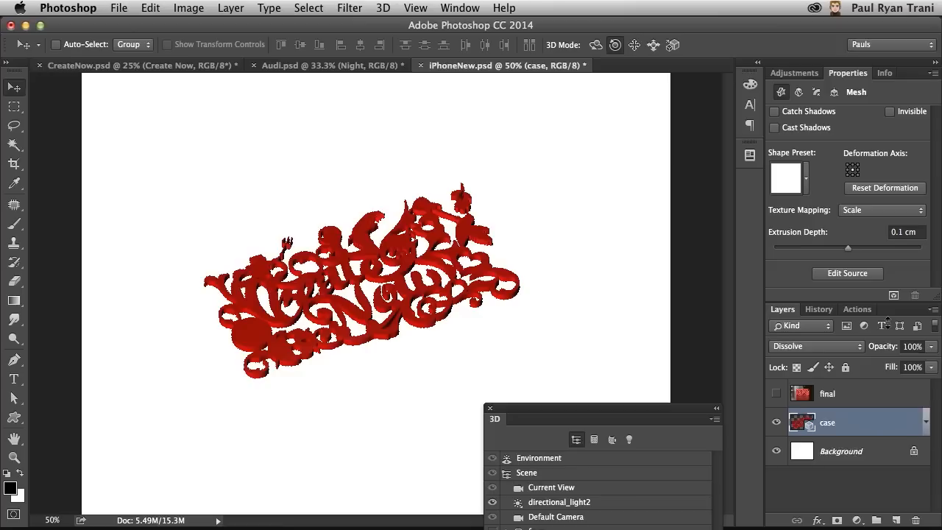
{"action": "left_click_drag", "start_coordinate": [603, 408], "coordinate": [609, 195]}
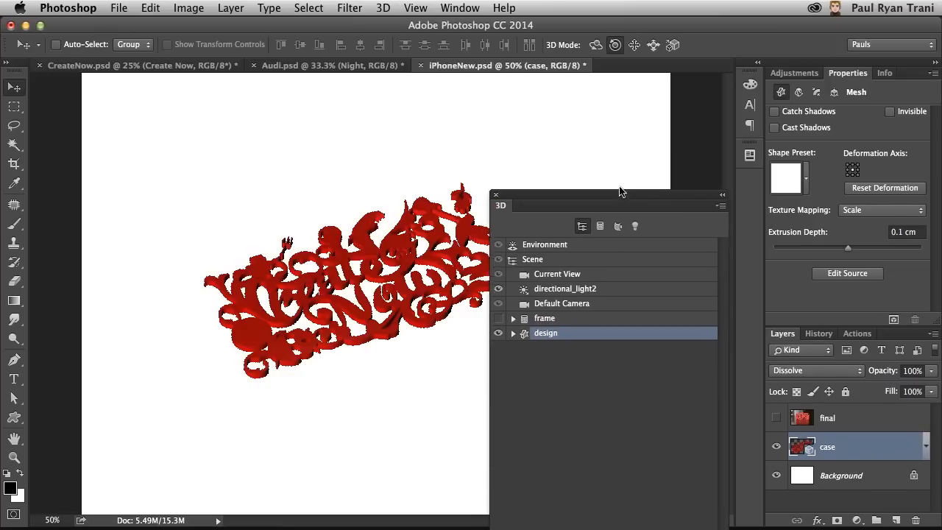
{"action": "left_click", "coordinate": [558, 274]}
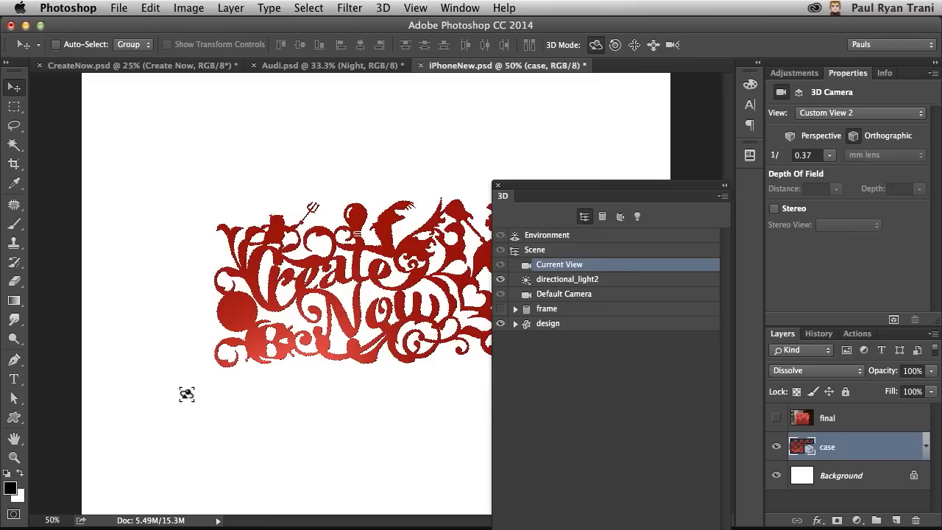
{"action": "mouse_move", "coordinate": [541, 192]}
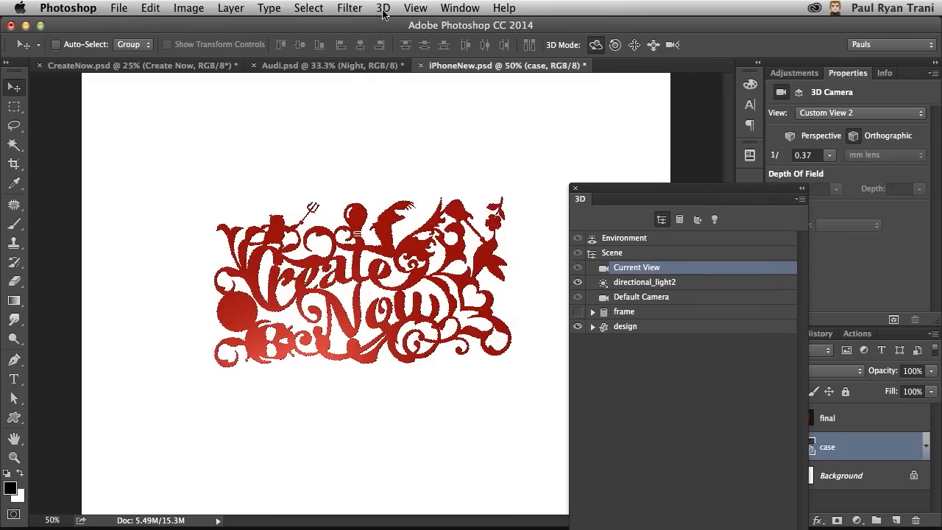
Step: Import iPhoneFrame.stl from the Desktop as a new 3D layer
{"action": "left_click", "coordinate": [381, 8]}
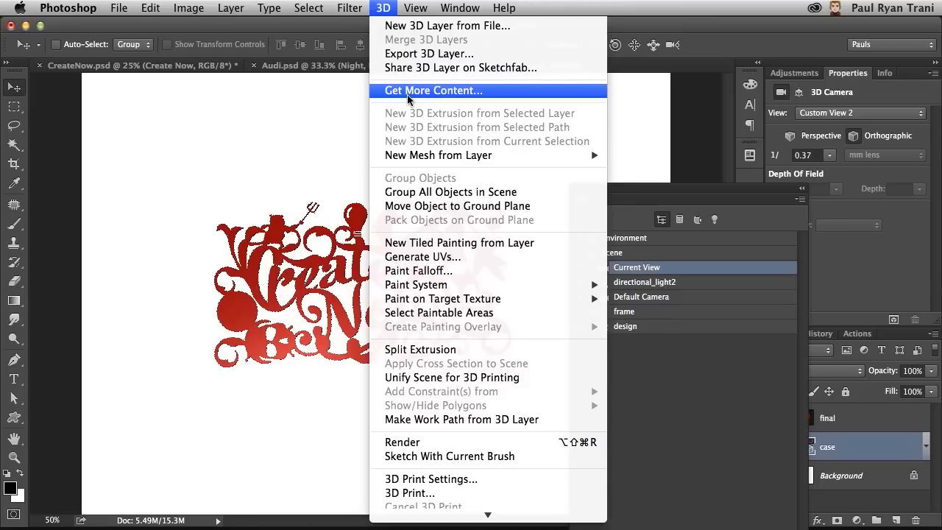
{"action": "mouse_move", "coordinate": [447, 26]}
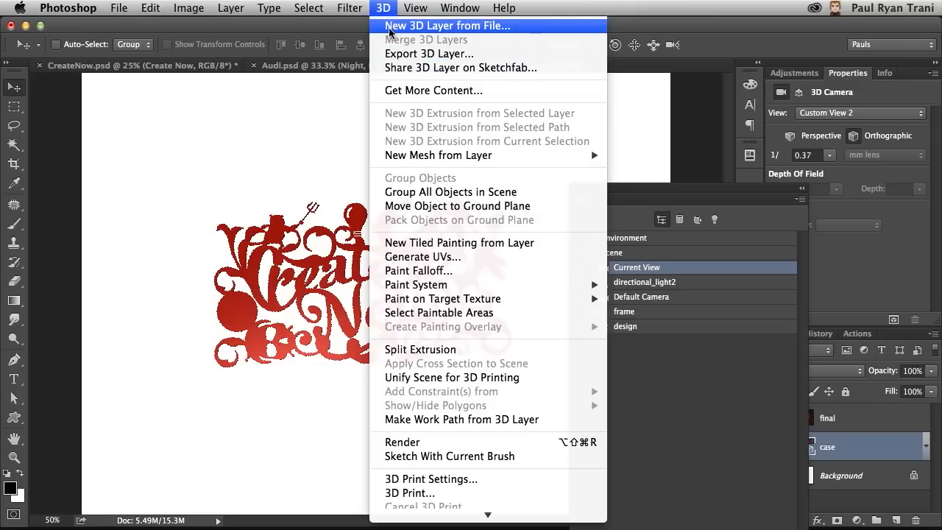
{"action": "left_click", "coordinate": [447, 26]}
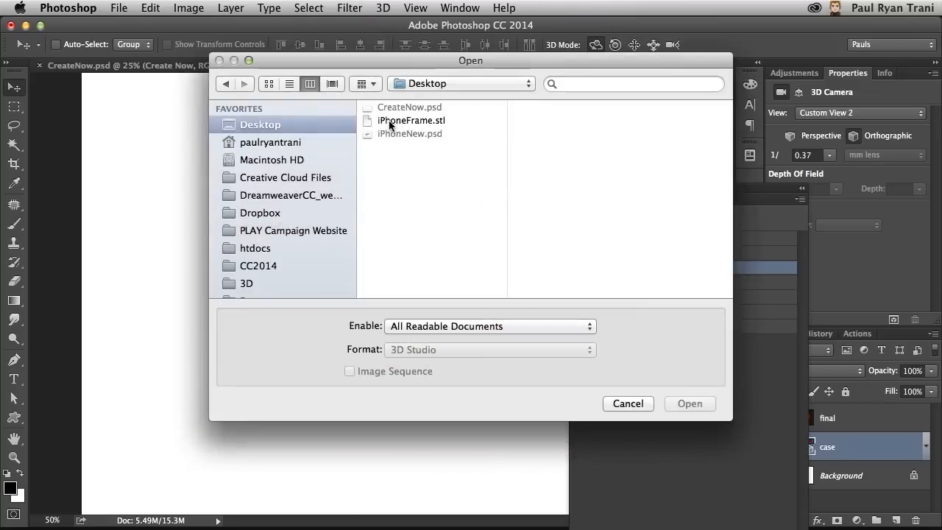
{"action": "left_click", "coordinate": [411, 120]}
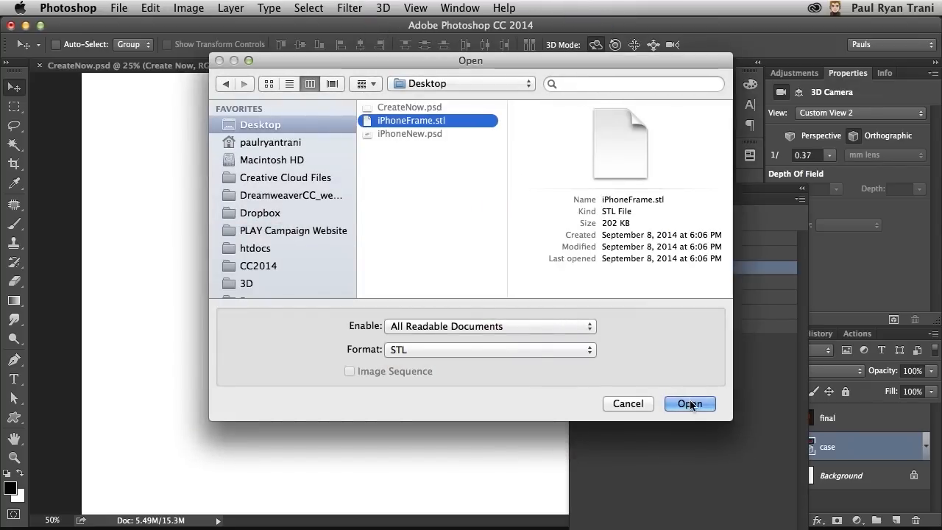
{"action": "left_click", "coordinate": [688, 403]}
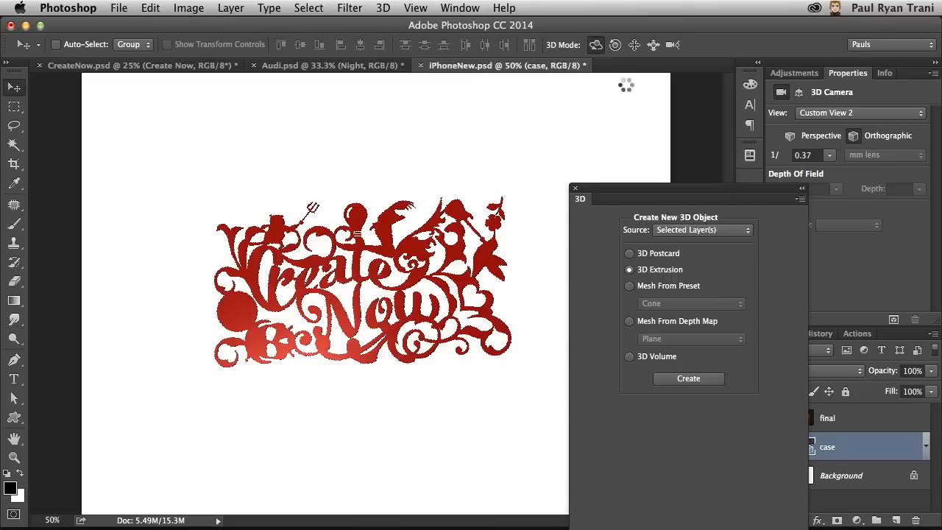
{"action": "left_click", "coordinate": [687, 378]}
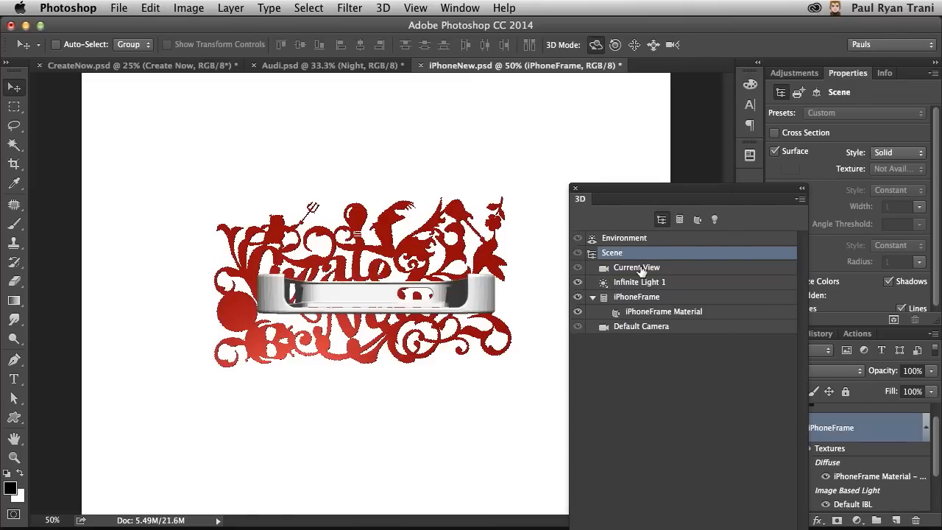
Step: Turn on the hidden frame mesh in Current View so the red case surrounds the design
{"action": "left_click", "coordinate": [636, 267]}
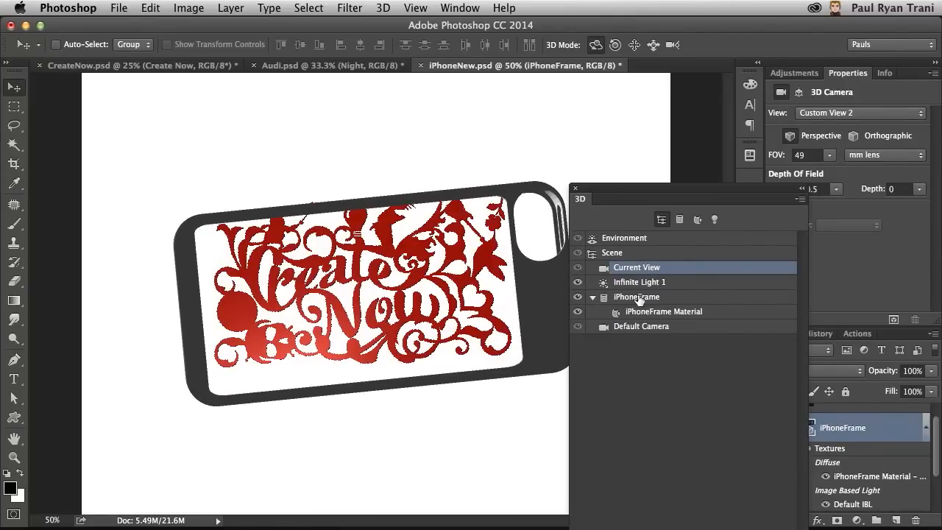
{"action": "left_click", "coordinate": [663, 311]}
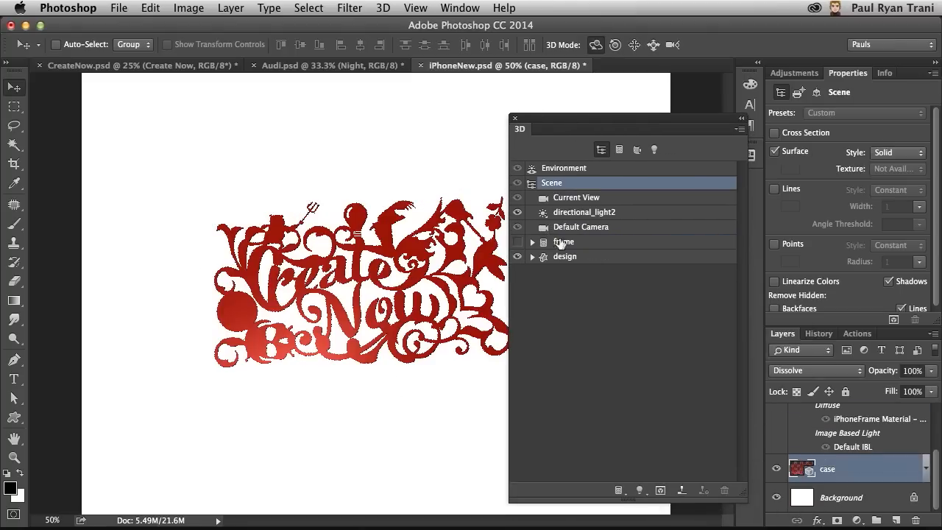
{"action": "left_click", "coordinate": [563, 241]}
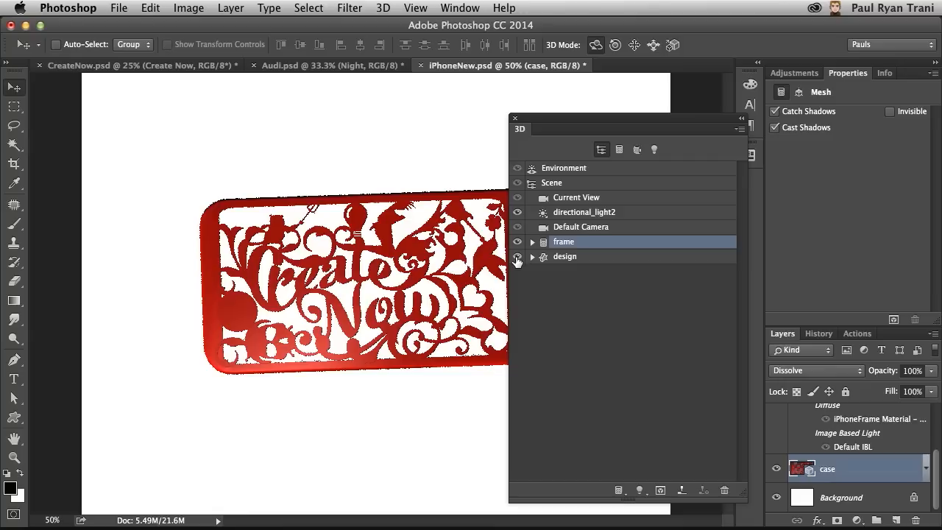
{"action": "left_click_drag", "start_coordinate": [625, 120], "coordinate": [698, 186]}
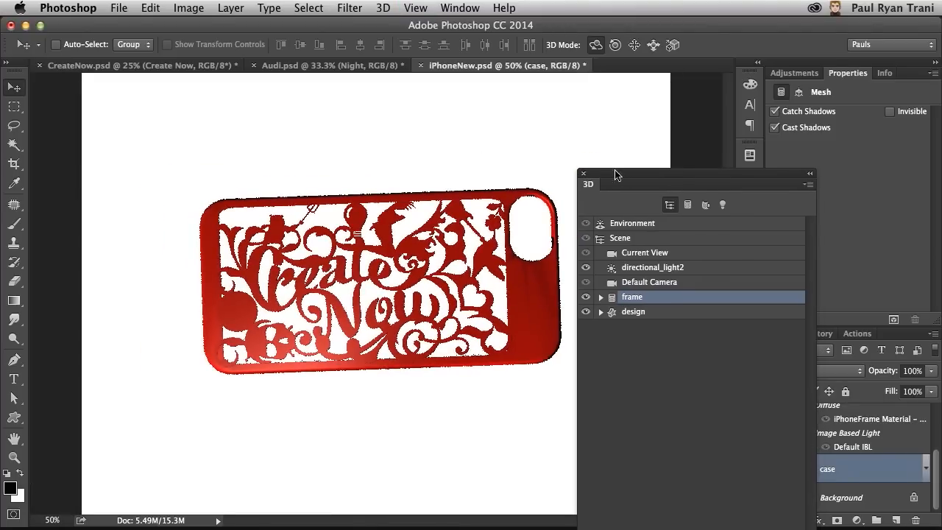
{"action": "left_click_drag", "start_coordinate": [616, 175], "coordinate": [604, 162]}
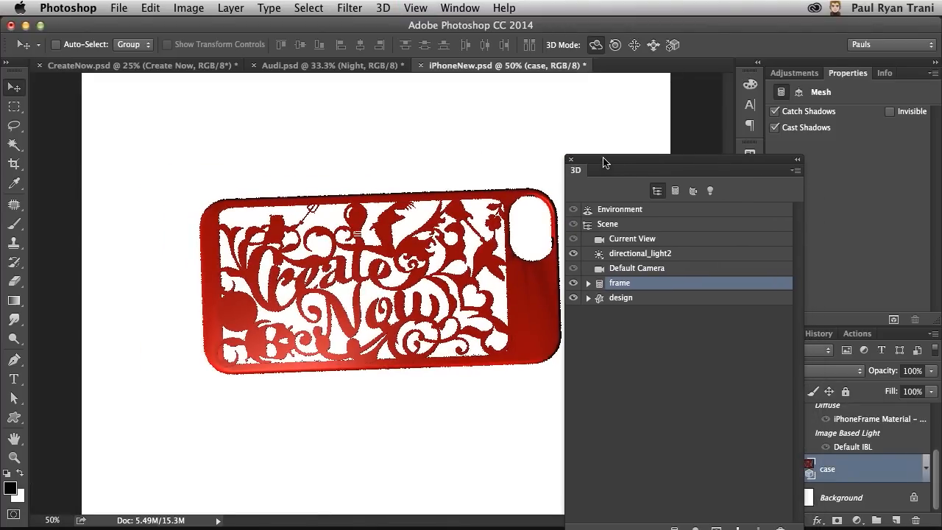
{"action": "mouse_move", "coordinate": [602, 166]}
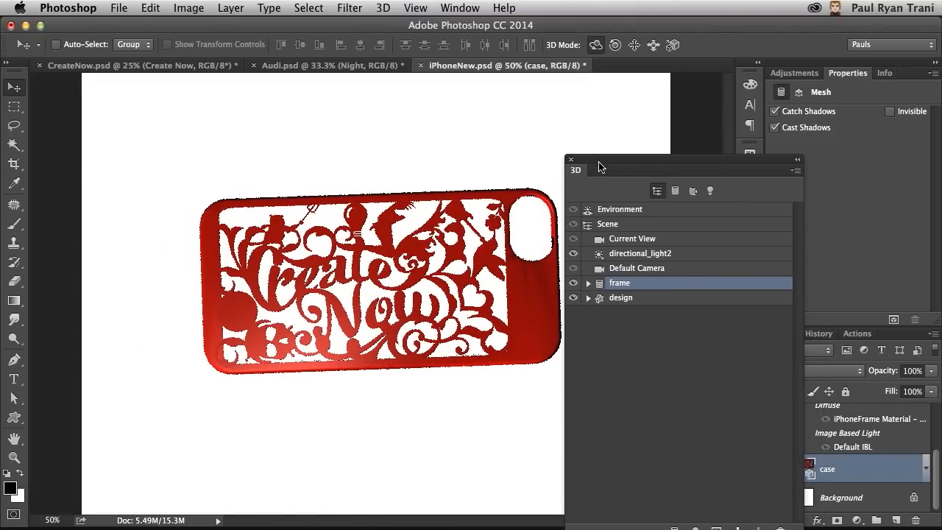